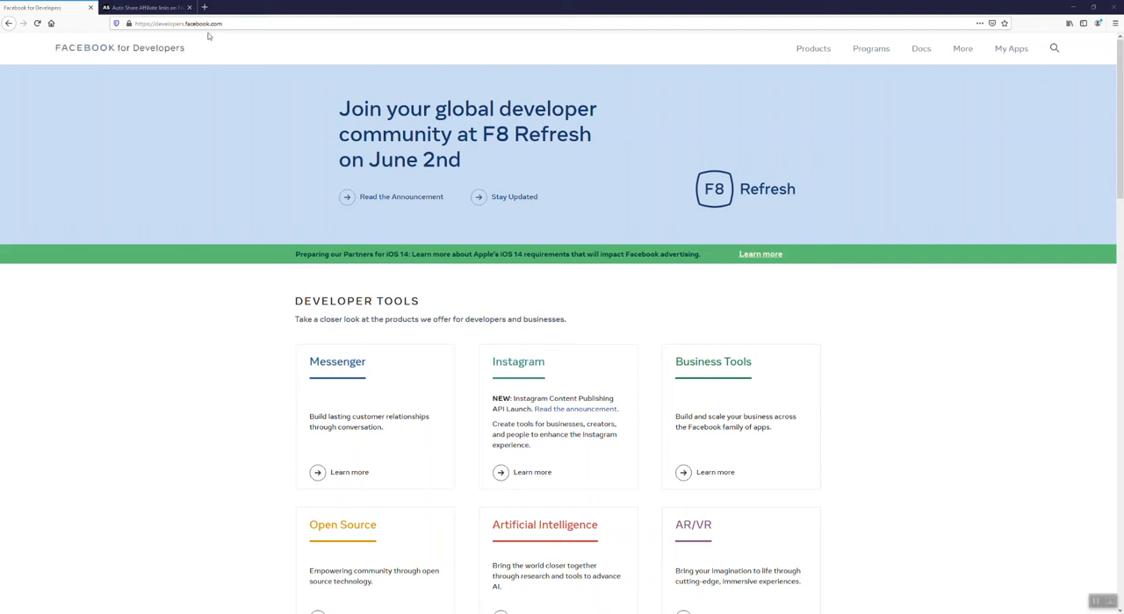
mouse_move(962, 49)
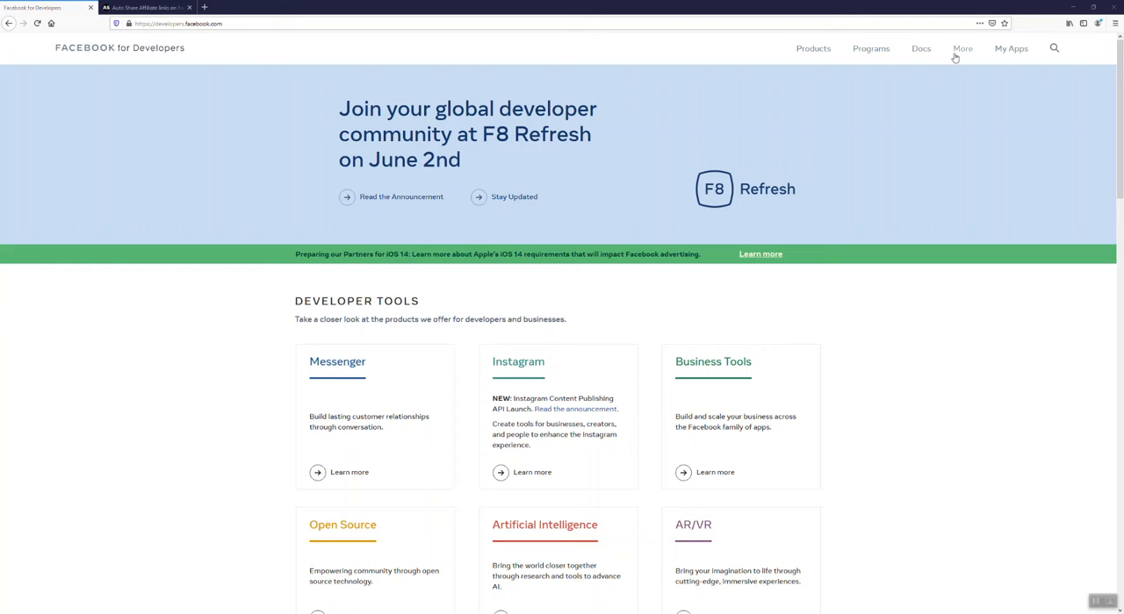
mouse_move(951, 67)
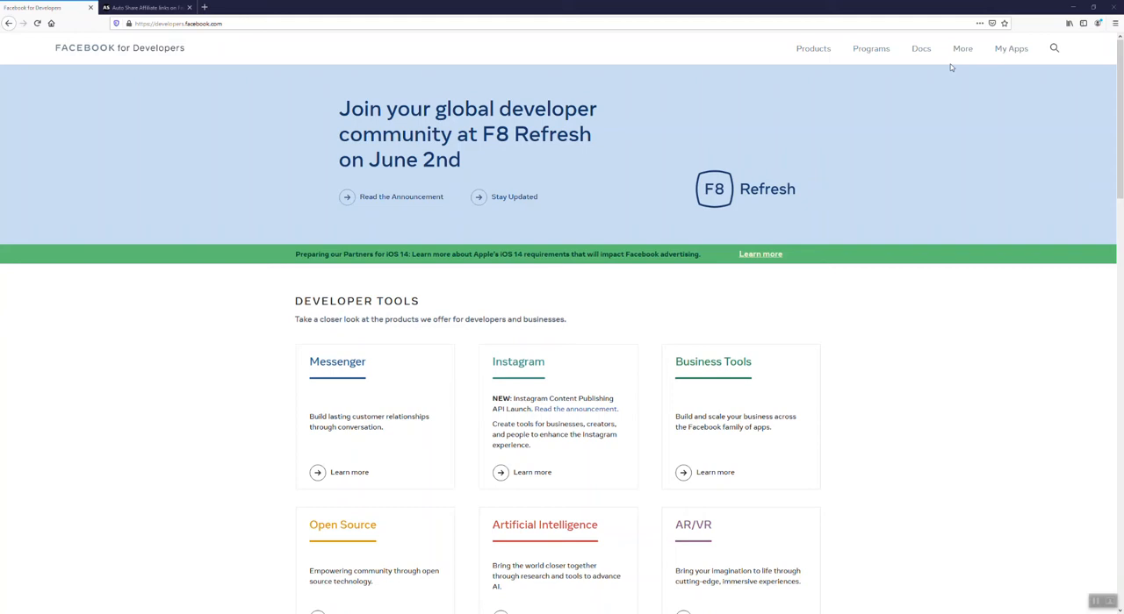
mouse_move(1011, 49)
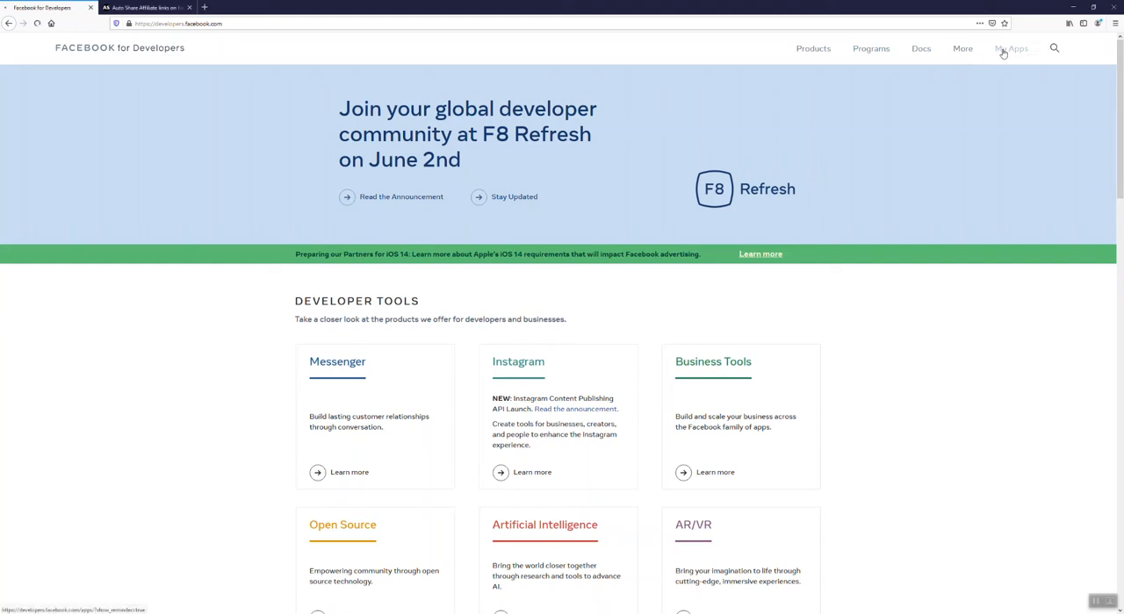
Step: Start a new app from My Apps with the Manage Business Integrations type and continue to its details
left_click(1011, 49)
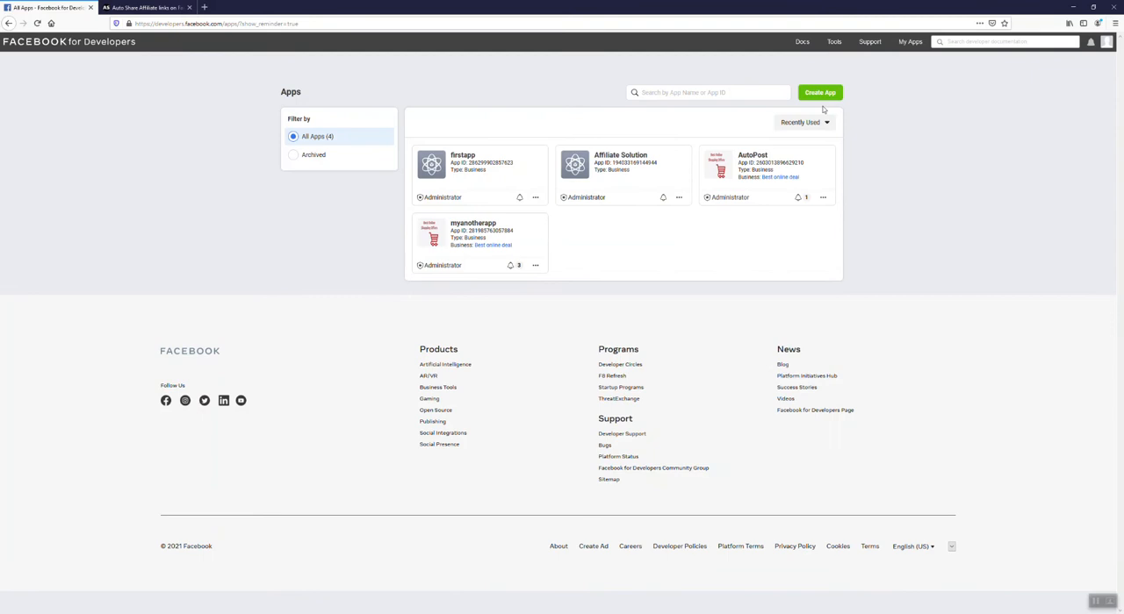
left_click(818, 91)
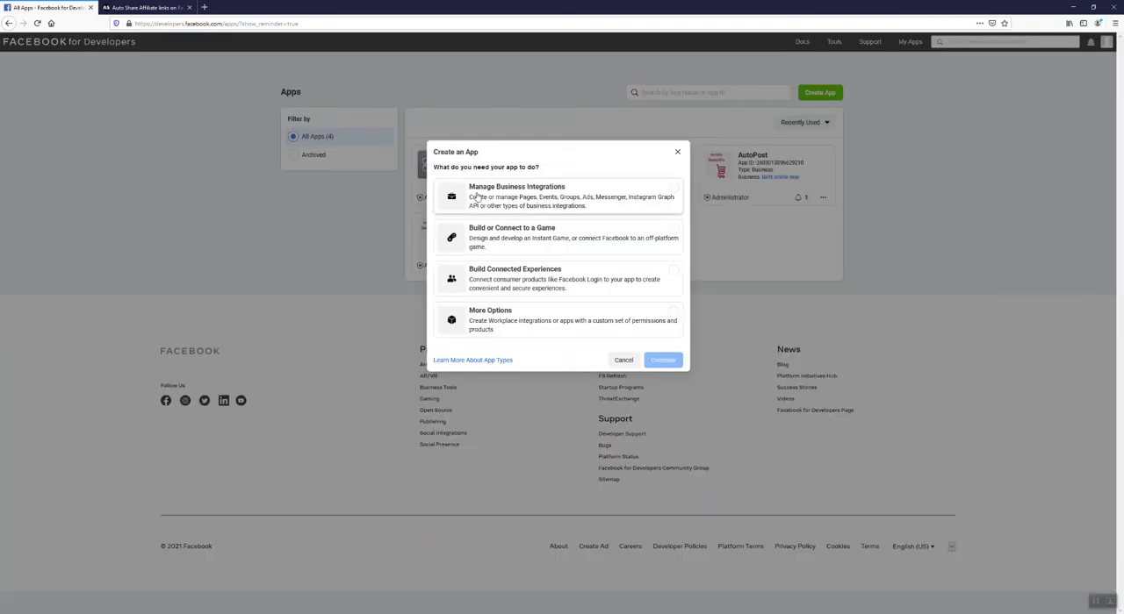
left_click(561, 196)
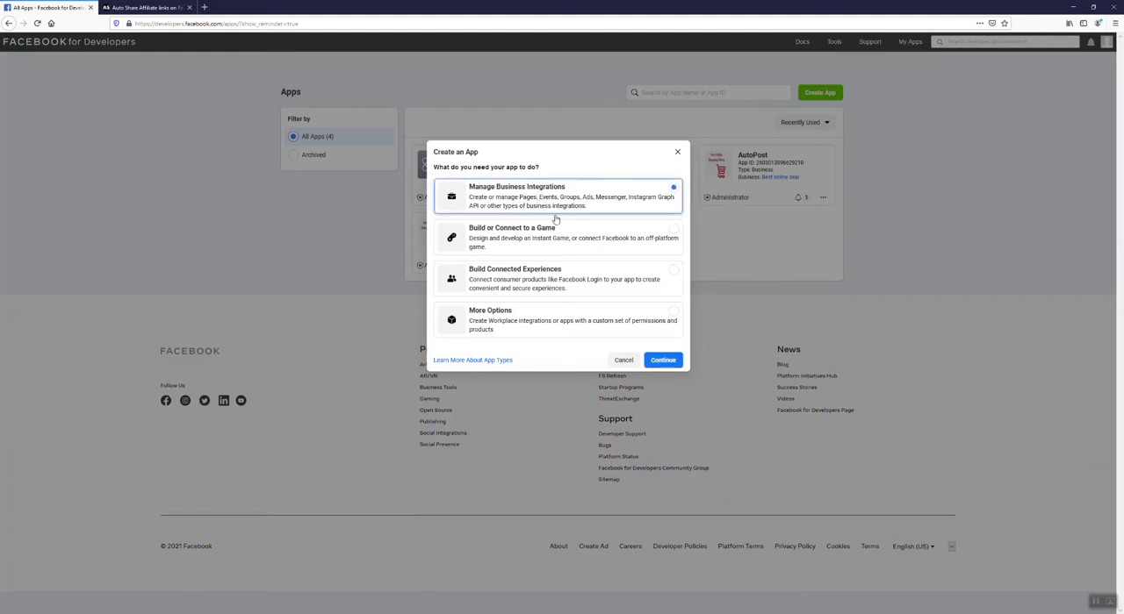
left_click(663, 360)
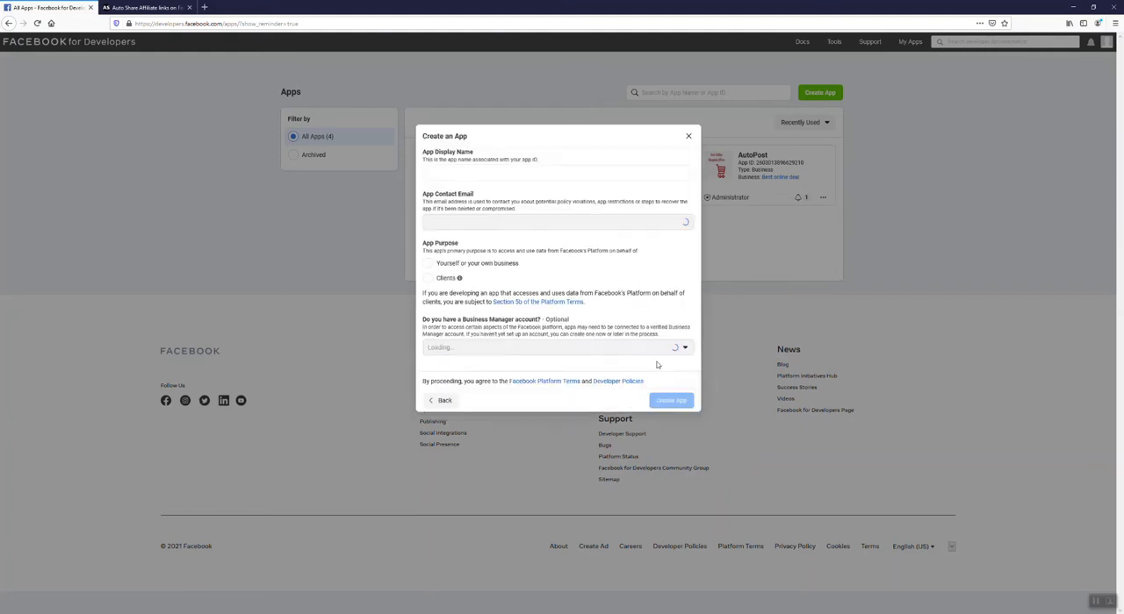
Step: Name the app AffiliateSolutionPost, set its purpose to your own business, and create it
left_click(557, 172)
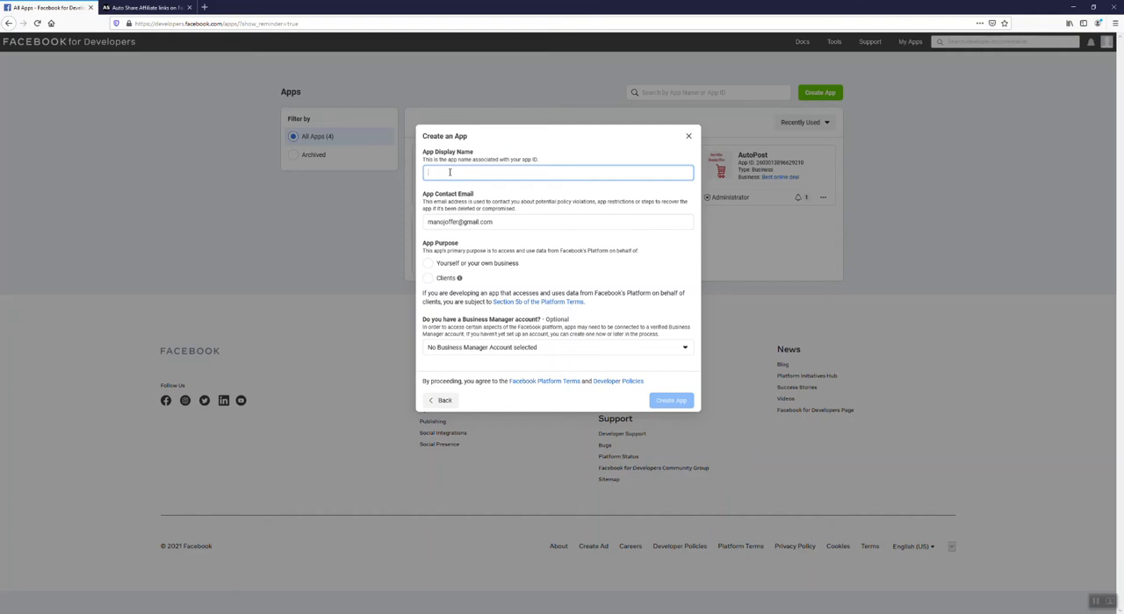
type("Au")
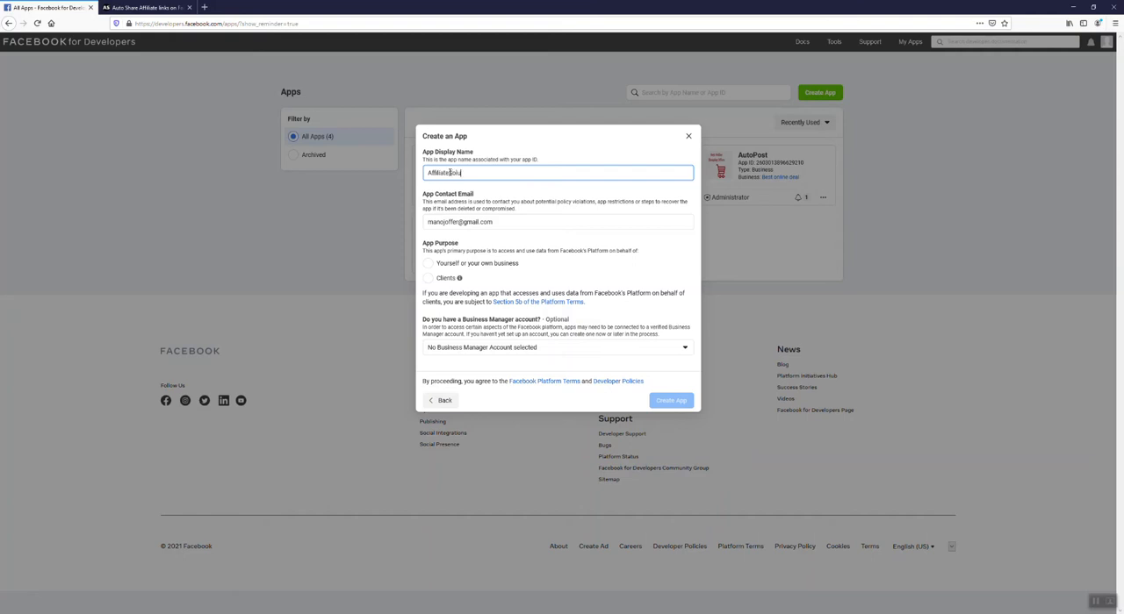
type("SolutionFa")
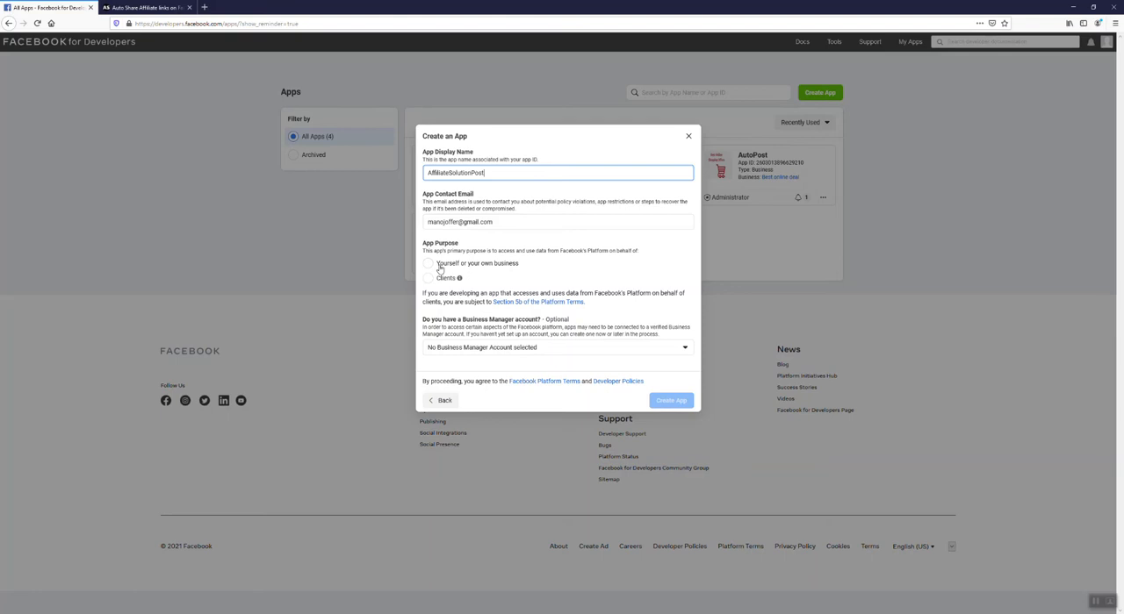
left_click(428, 263)
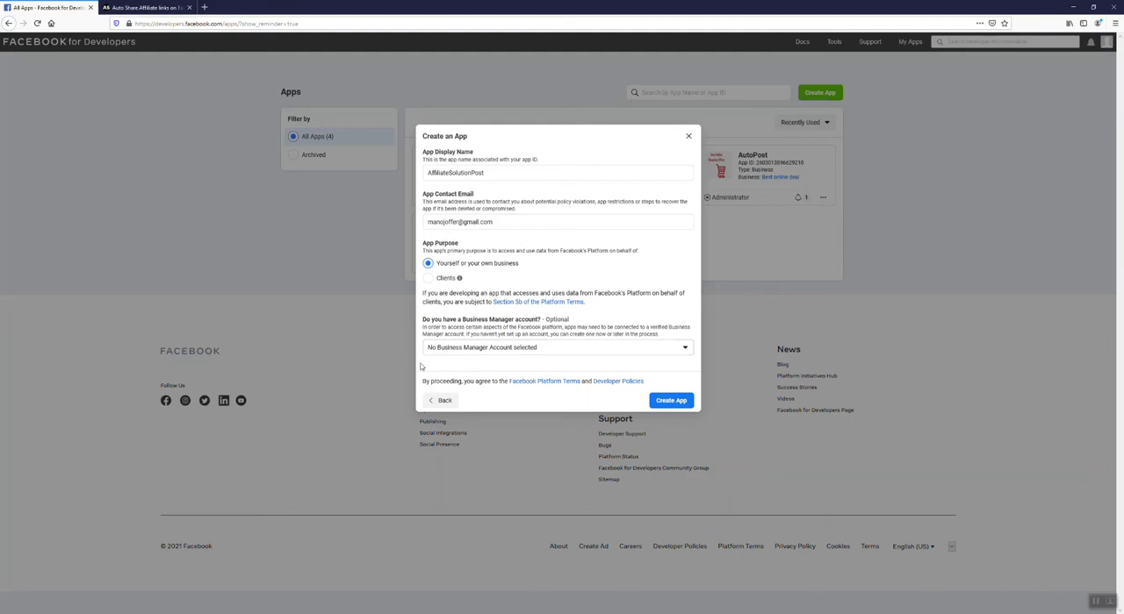
mouse_move(555, 354)
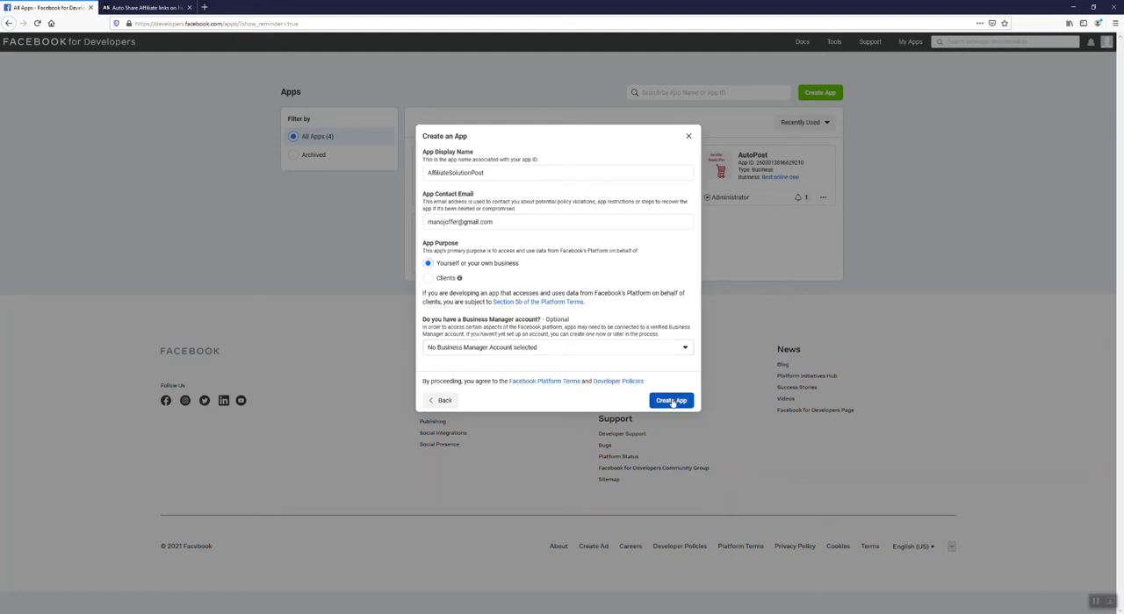
left_click(671, 400)
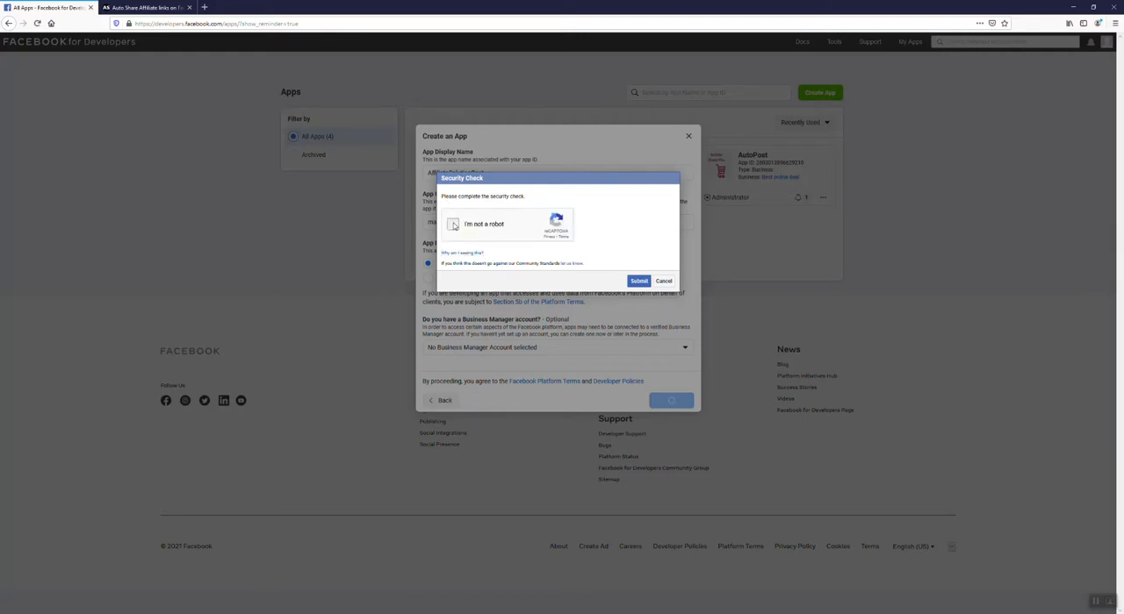
Step: Pass the 'I'm not a robot' image challenge so the AffiliateSolutionPost app dashboard loads
left_click(453, 225)
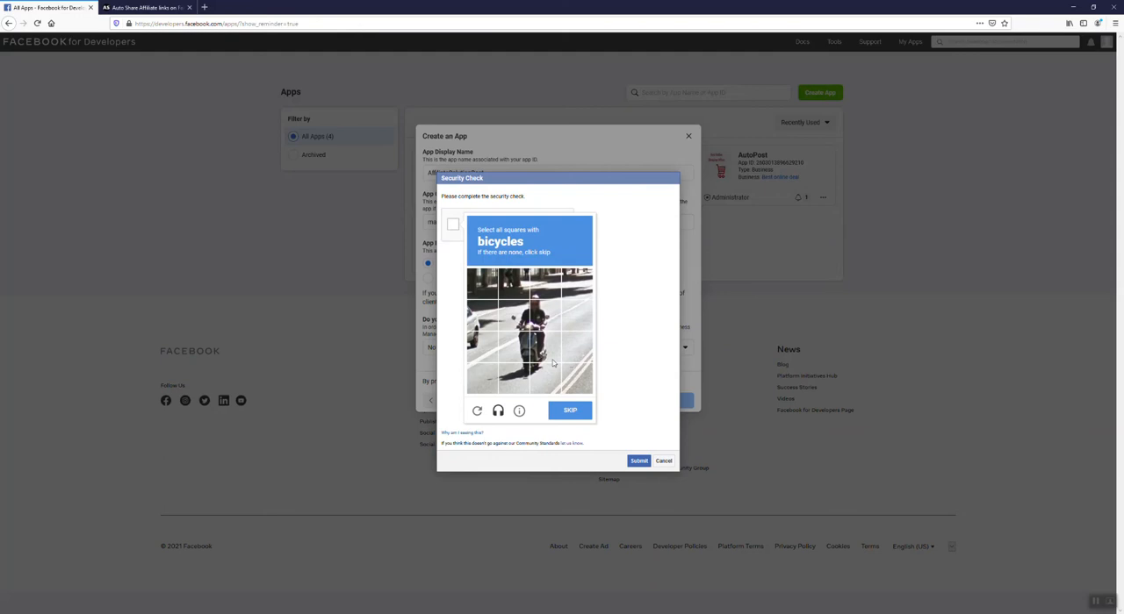
left_click(569, 411)
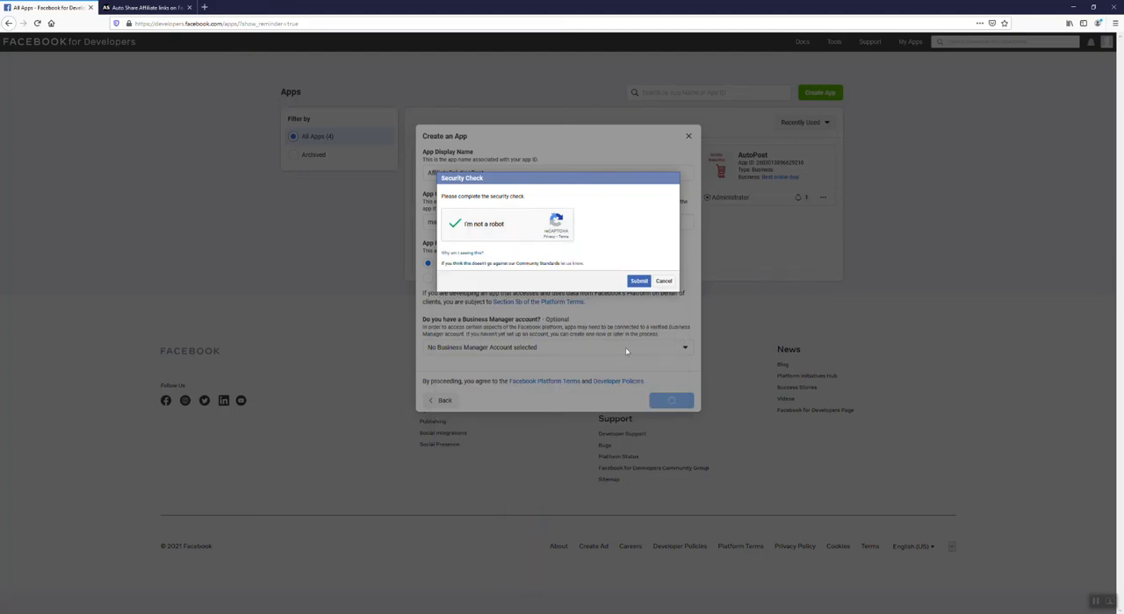
left_click(639, 281)
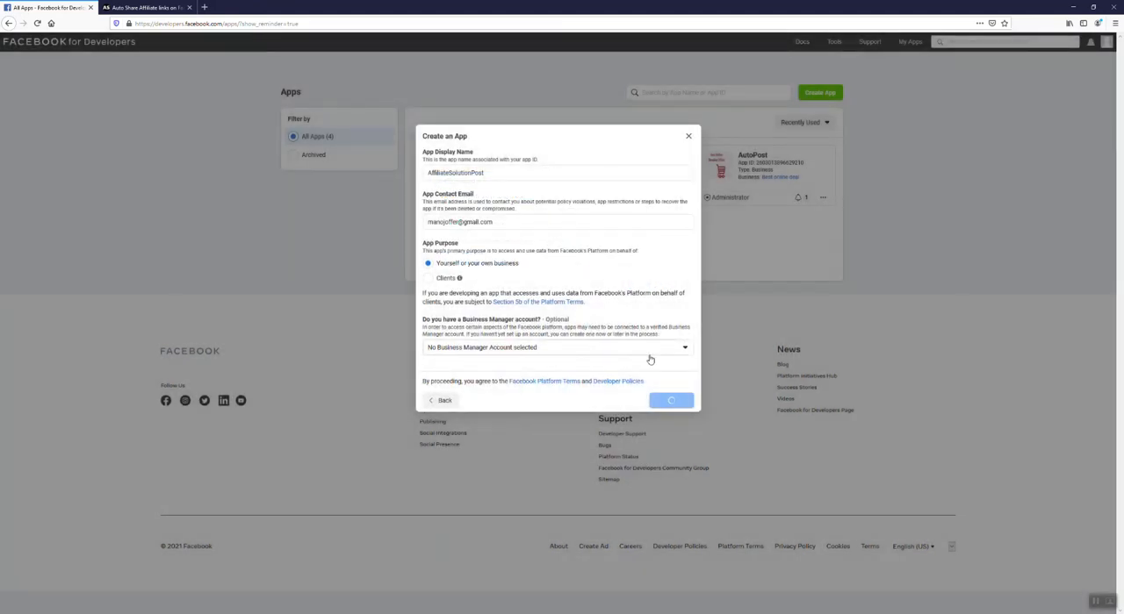
left_click(671, 400)
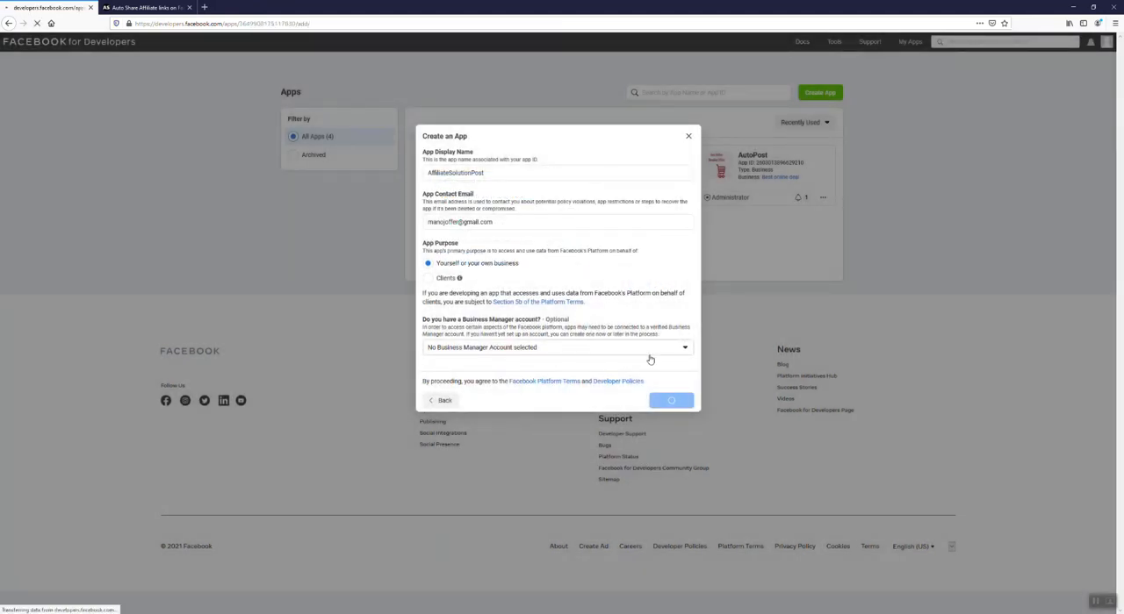
left_click(670, 400)
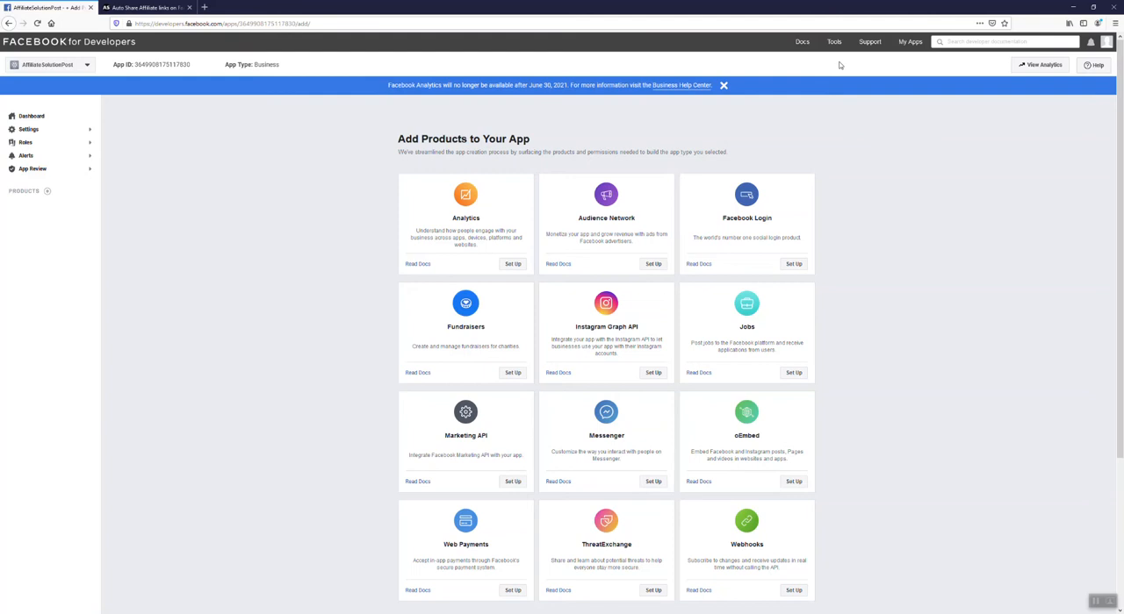
Step: Reach the Graph API Explorer from the Tools menu in the top bar
left_click(800, 42)
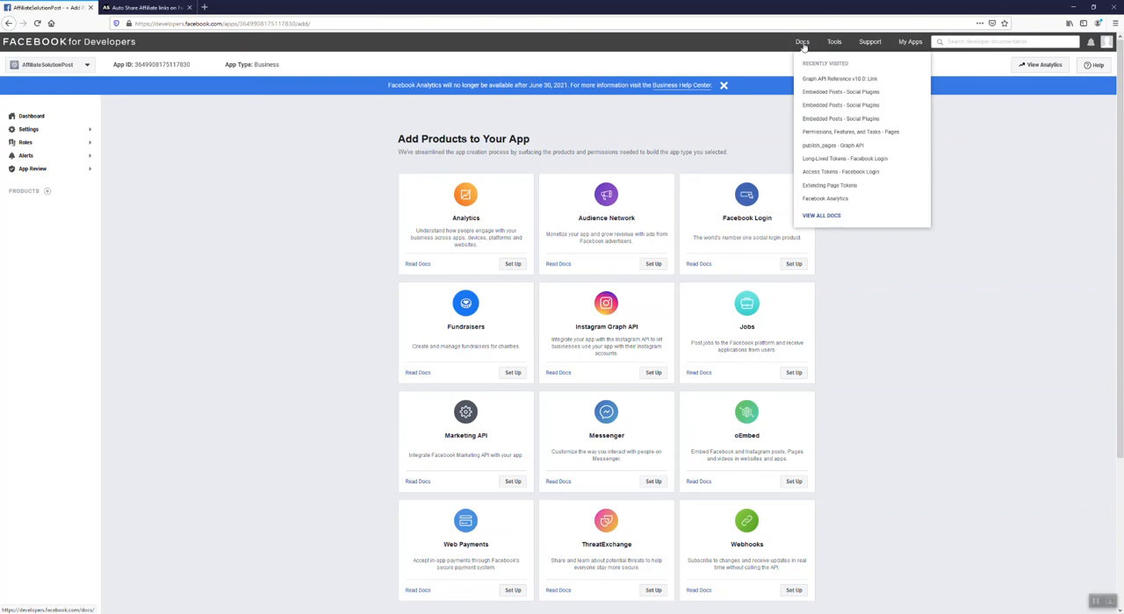
left_click(832, 42)
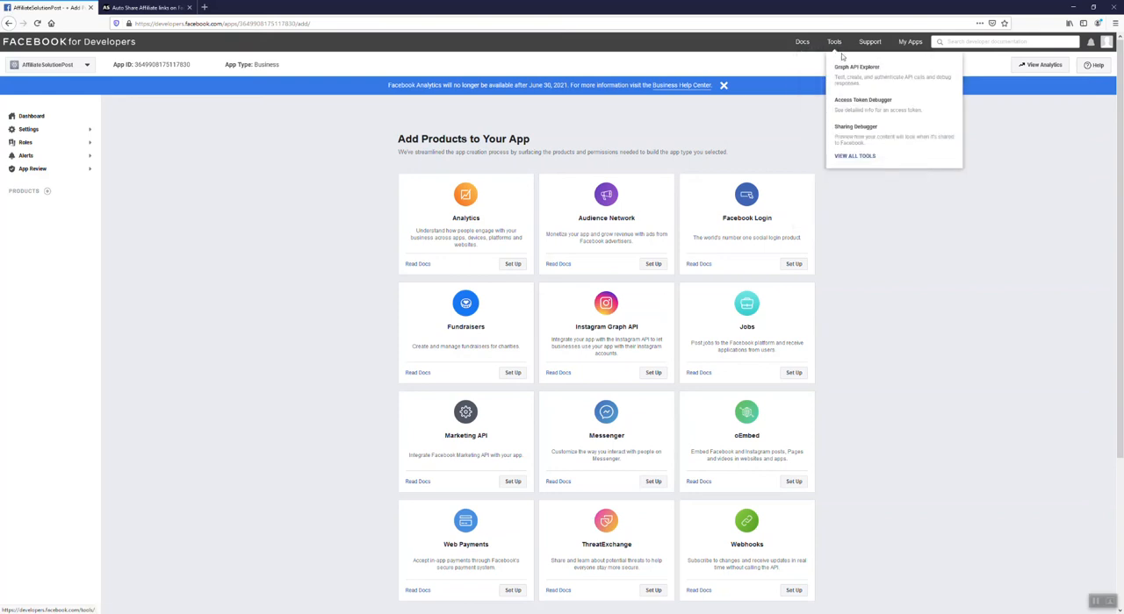
mouse_move(856, 68)
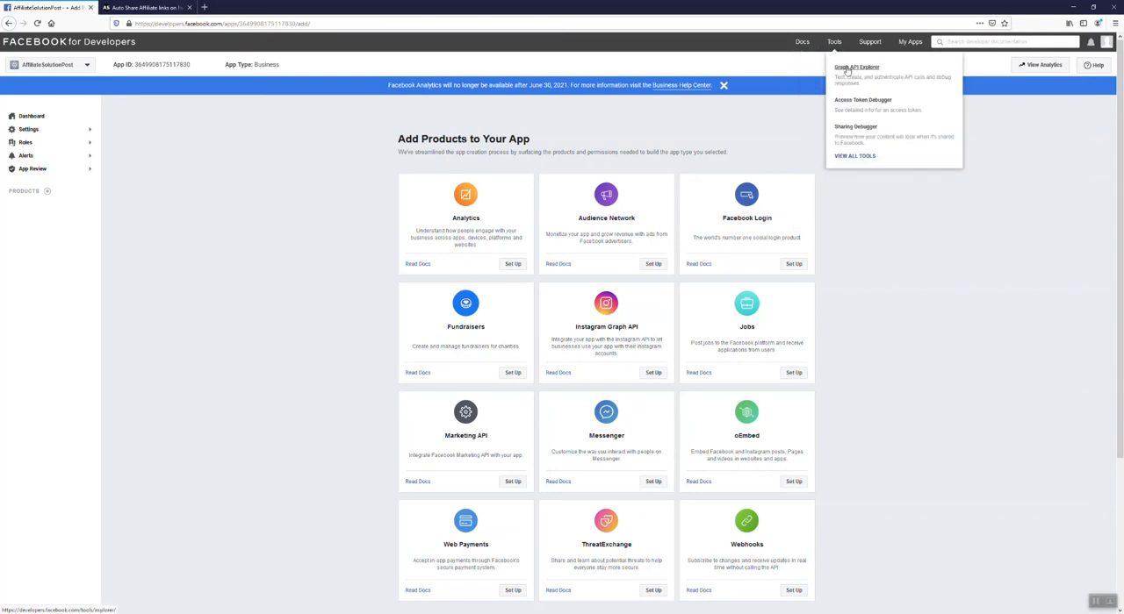
left_click(855, 66)
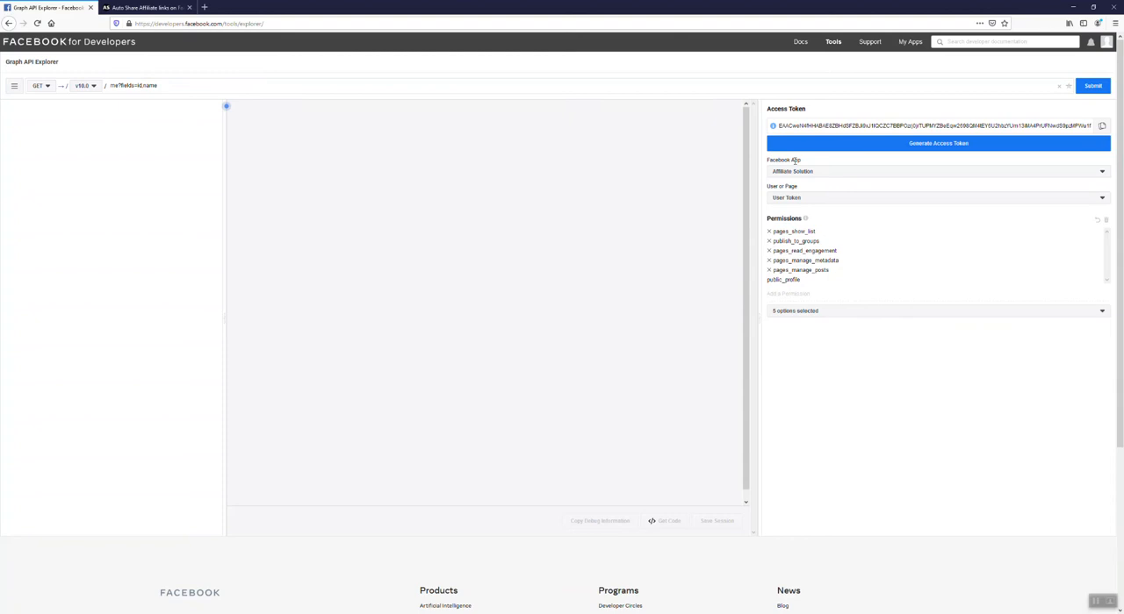
Step: Target the explorer at AffiliateSolutionPost and request a user token, bringing up the login prompt
left_click(937, 172)
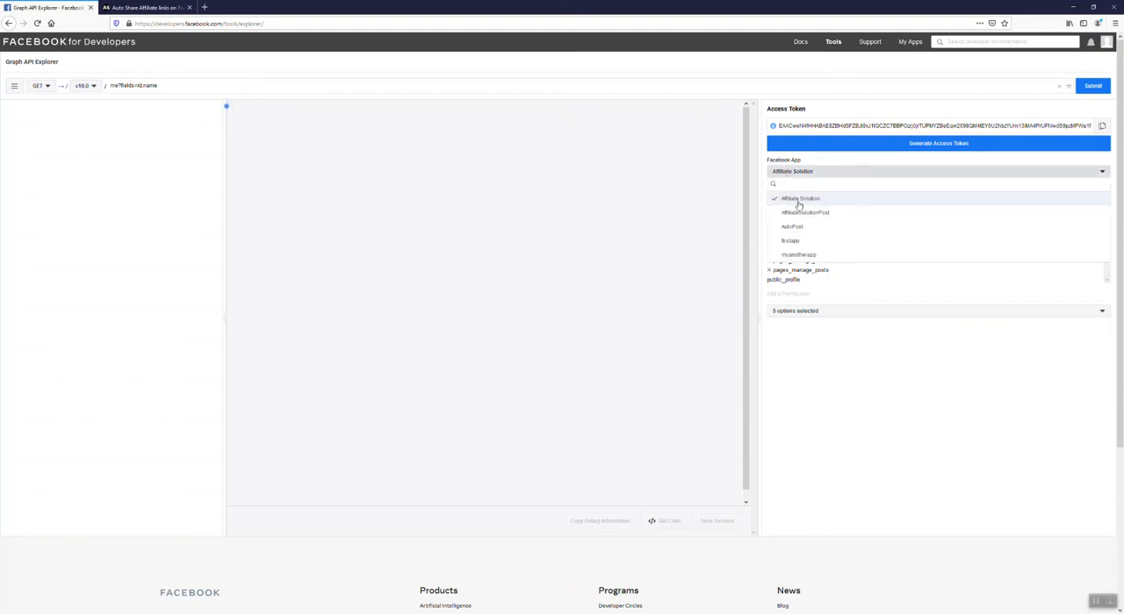
mouse_move(804, 213)
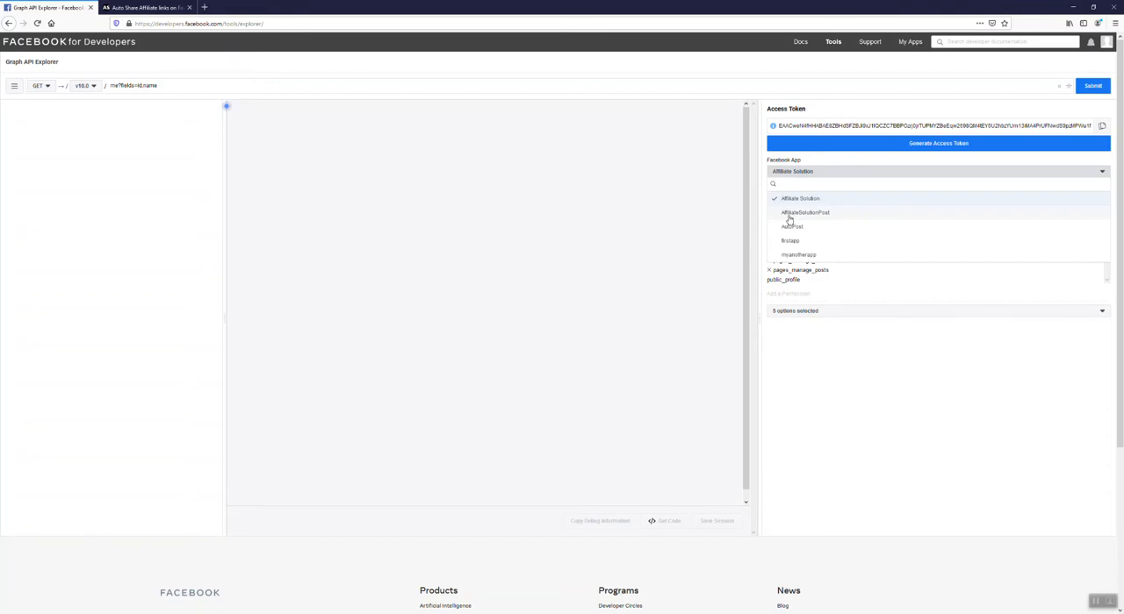
left_click(804, 212)
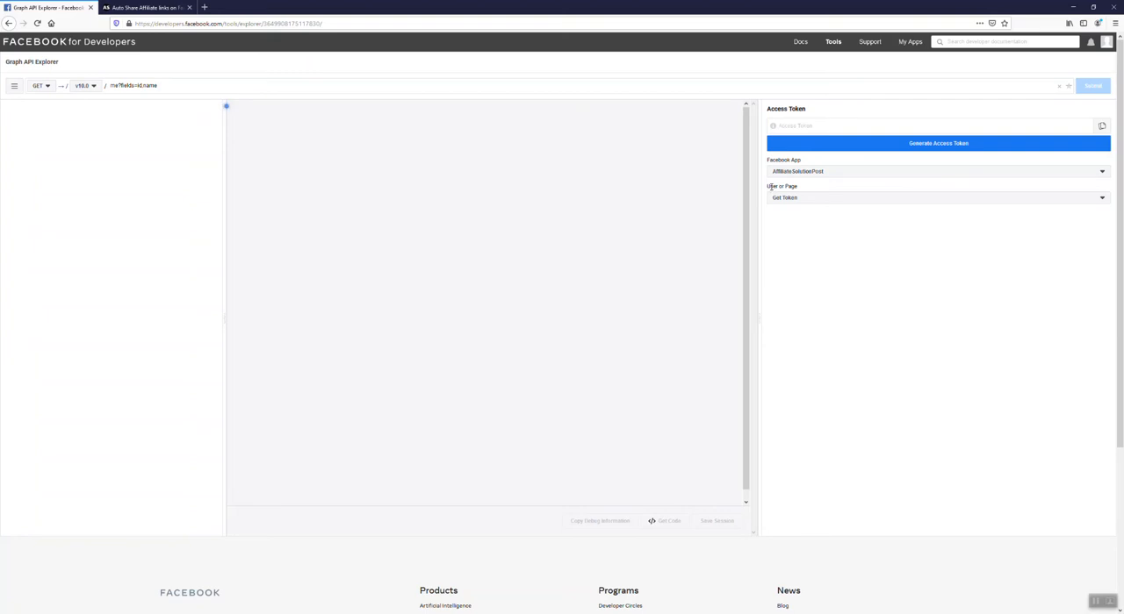
left_click(938, 198)
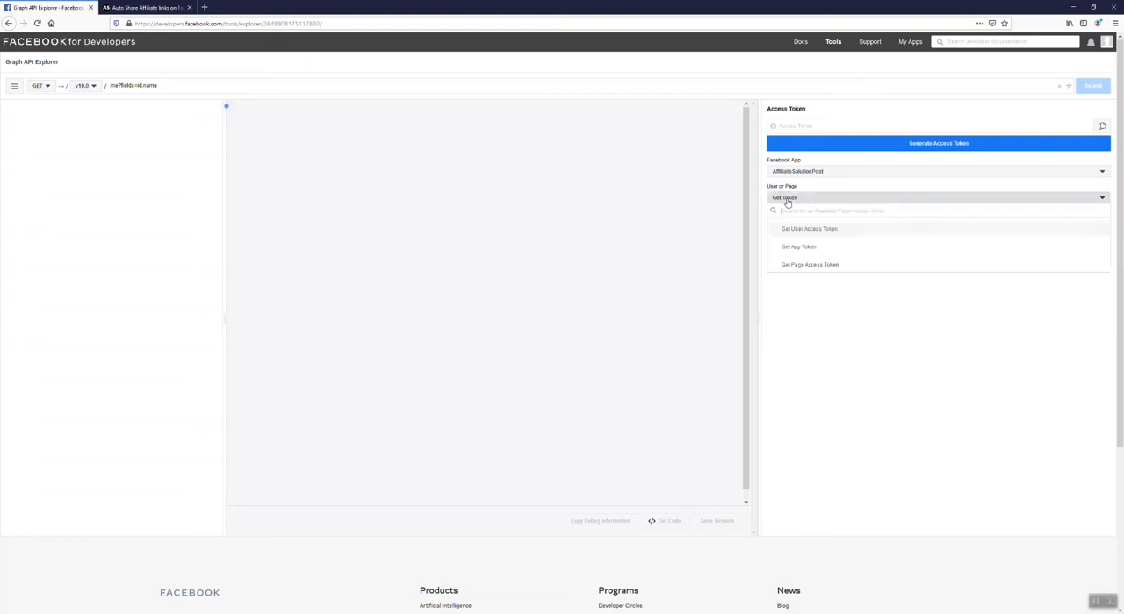
left_click(807, 229)
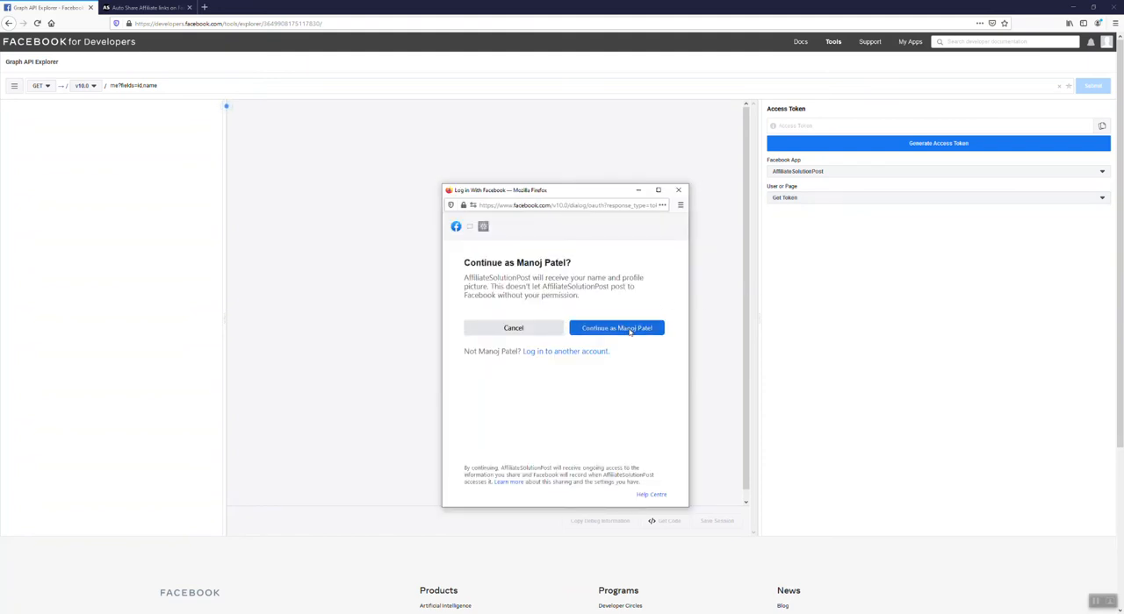
Step: Continue the login, link the Best online shopping deal page and approve its permissions to get a user token
left_click(618, 326)
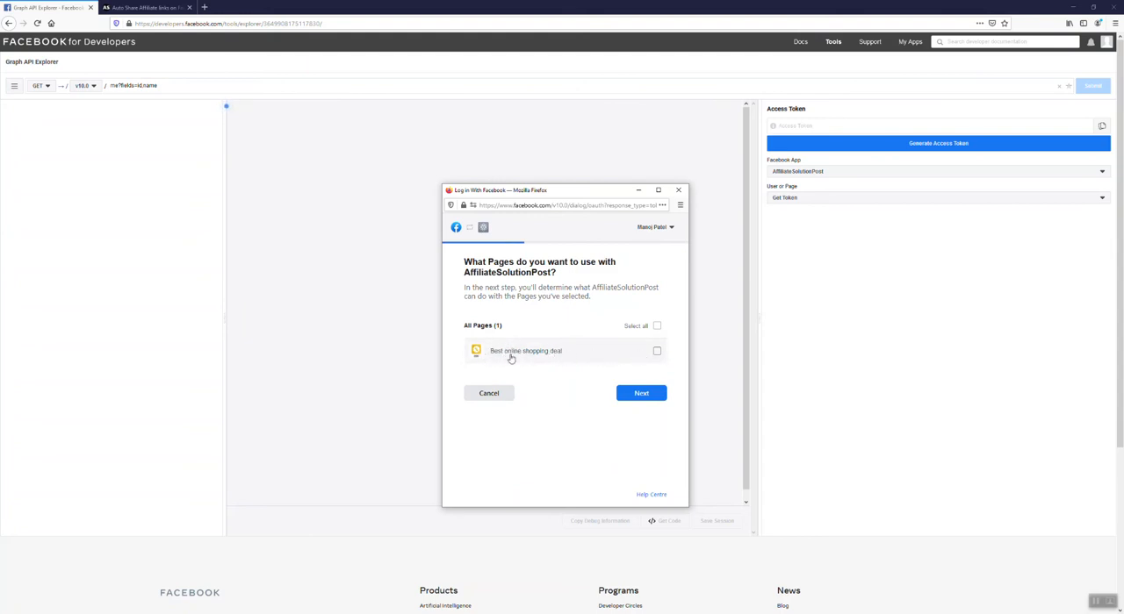
mouse_move(614, 351)
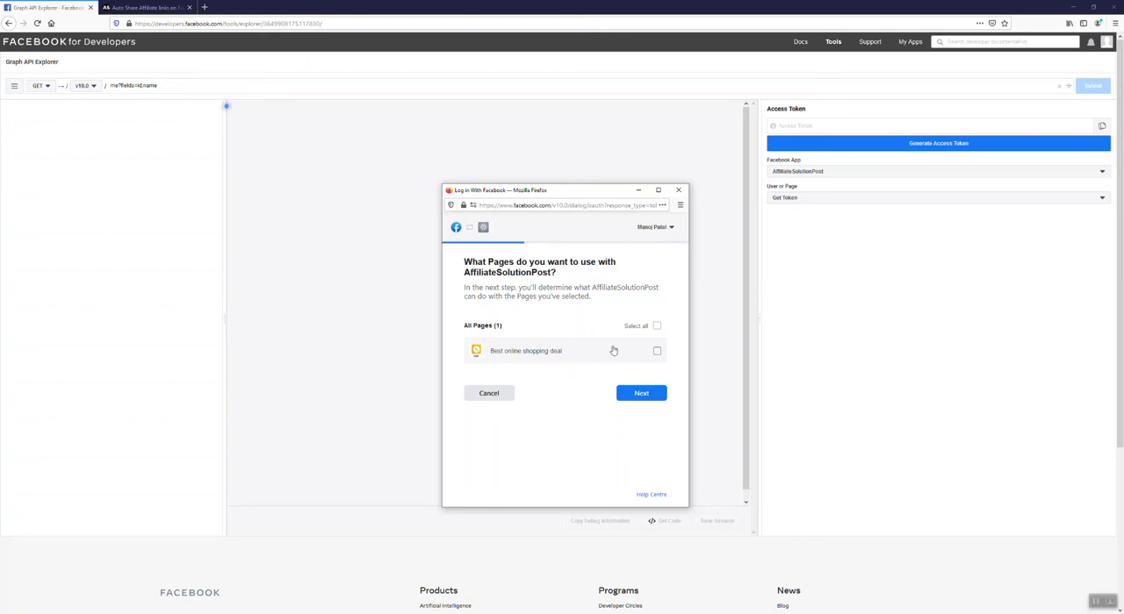
mouse_move(656, 353)
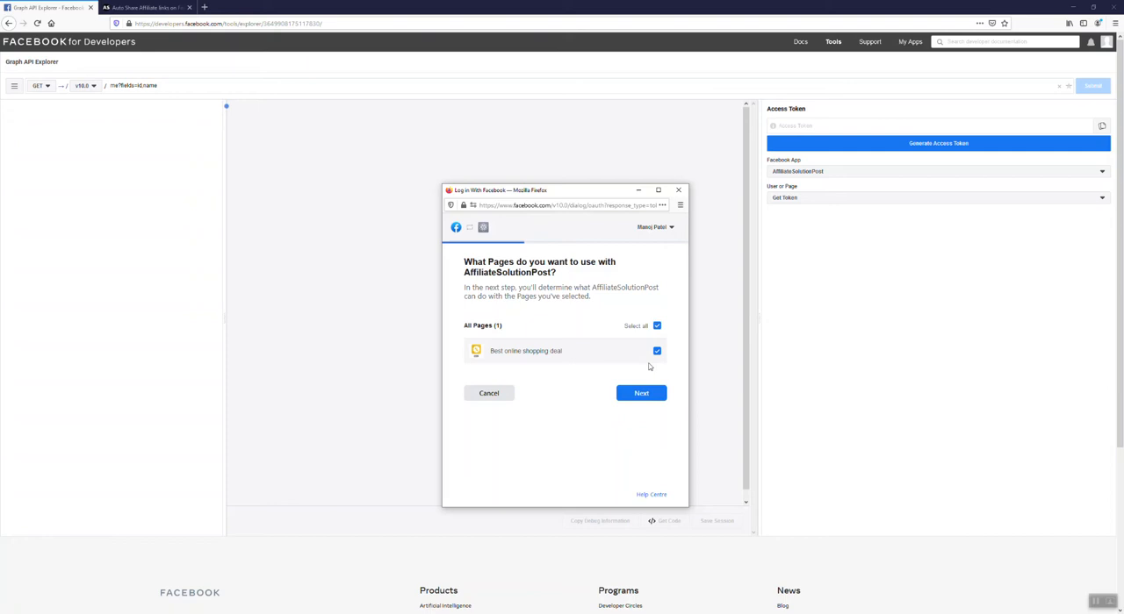
left_click(640, 393)
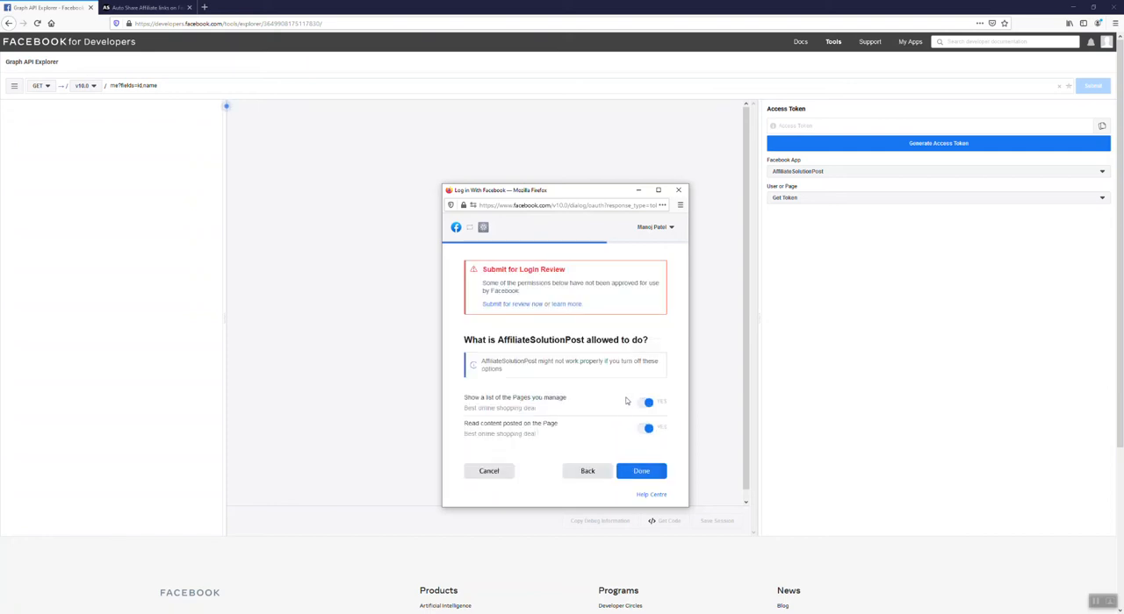
left_click(641, 471)
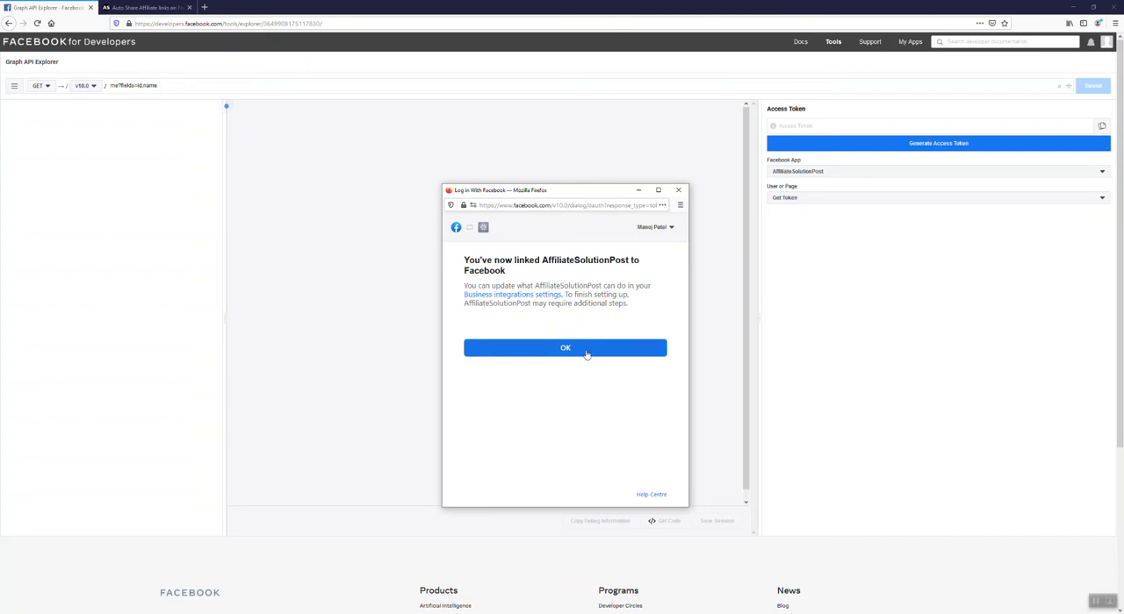
left_click(565, 348)
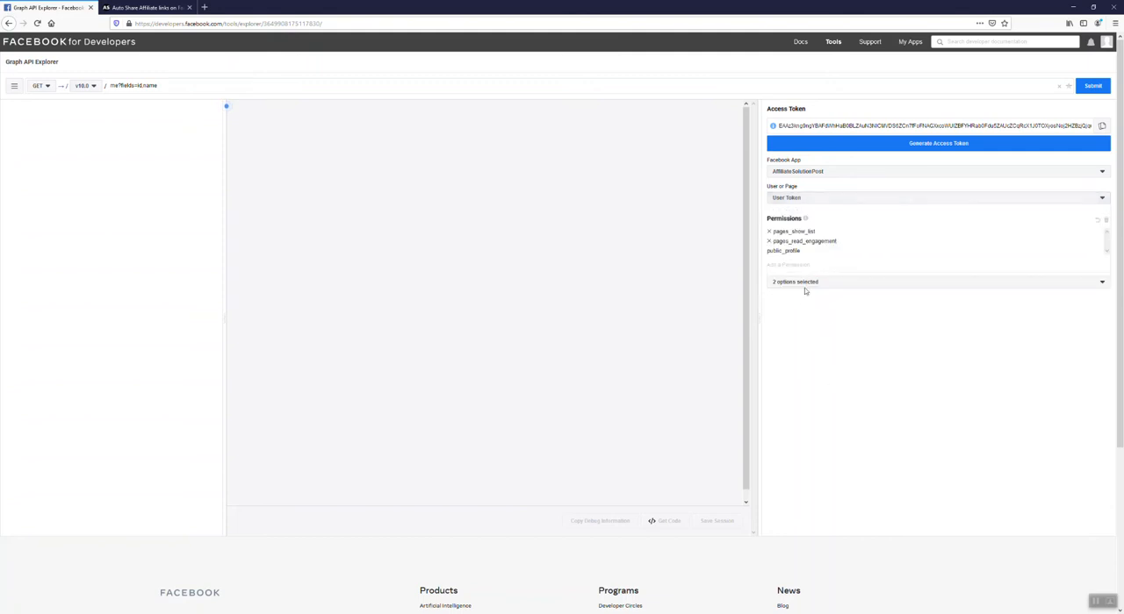
Step: Switch the token to the Best online shopping deal page and add pages_manage_posts and pages_manage_engagement
left_click(934, 198)
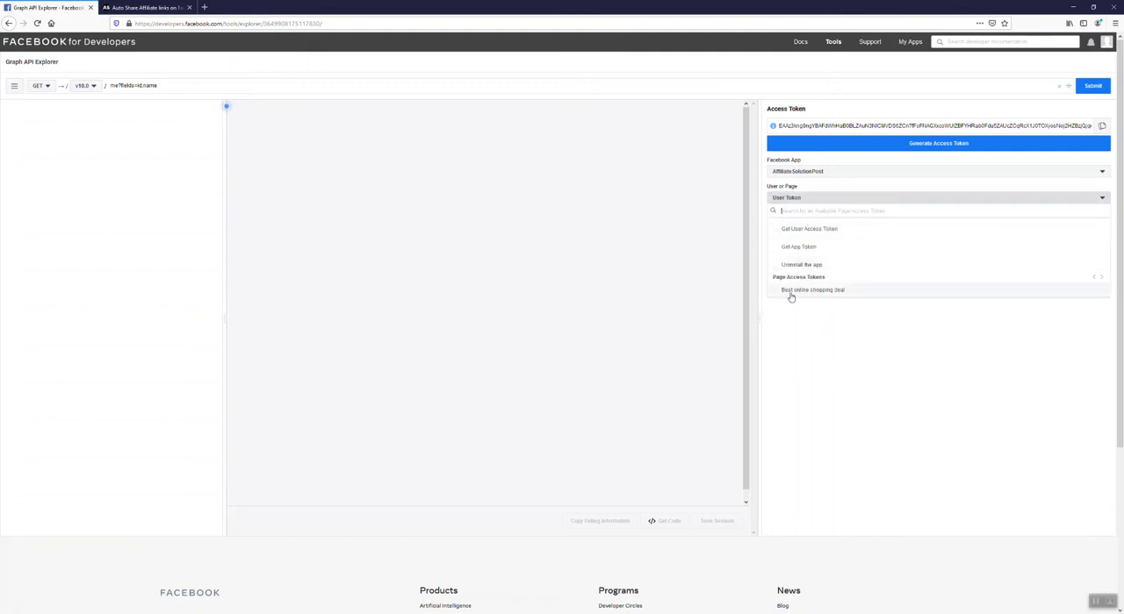
left_click(811, 290)
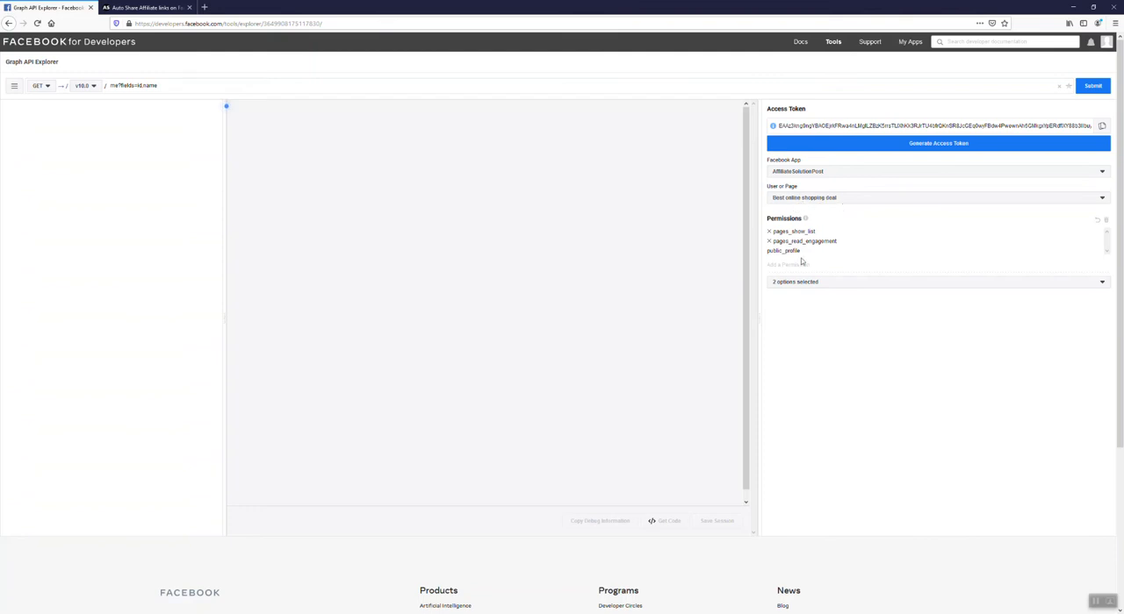
left_click(934, 281)
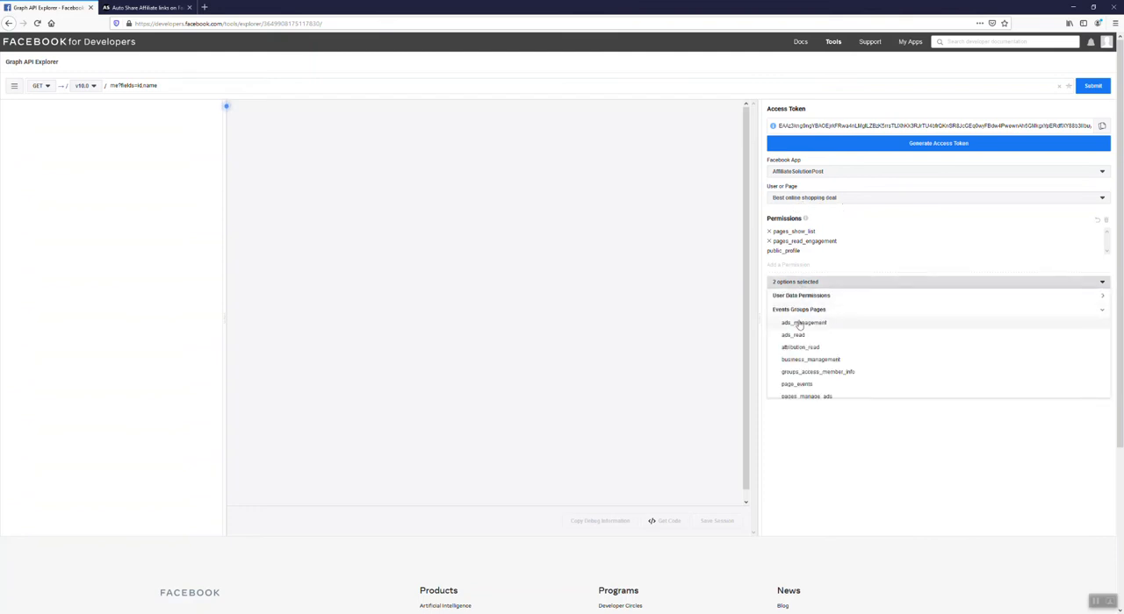
scroll("down", 3)
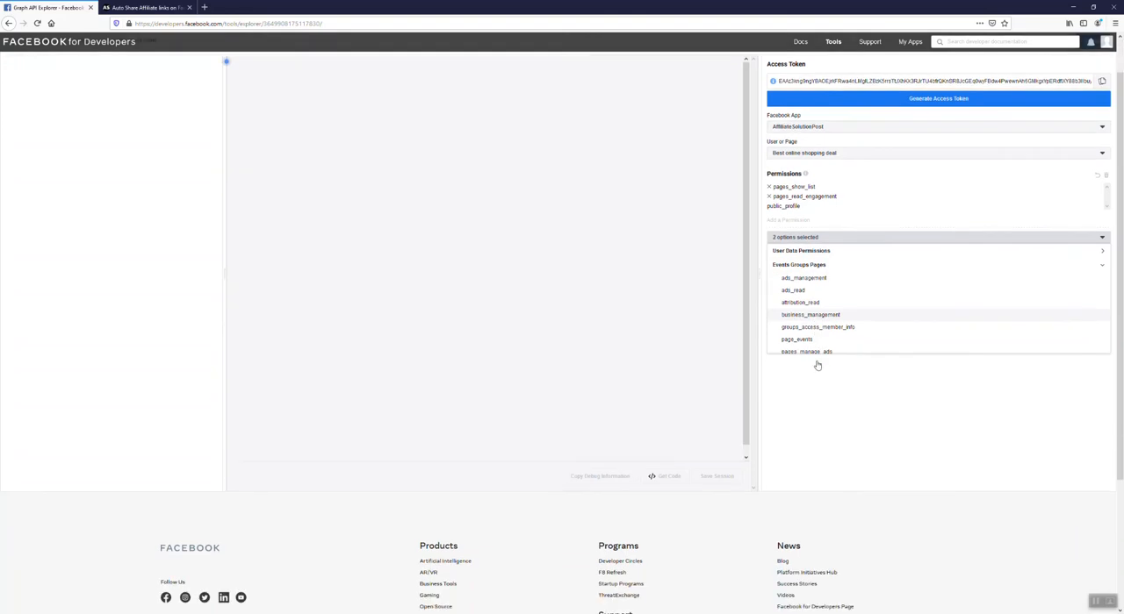
scroll("down", 3)
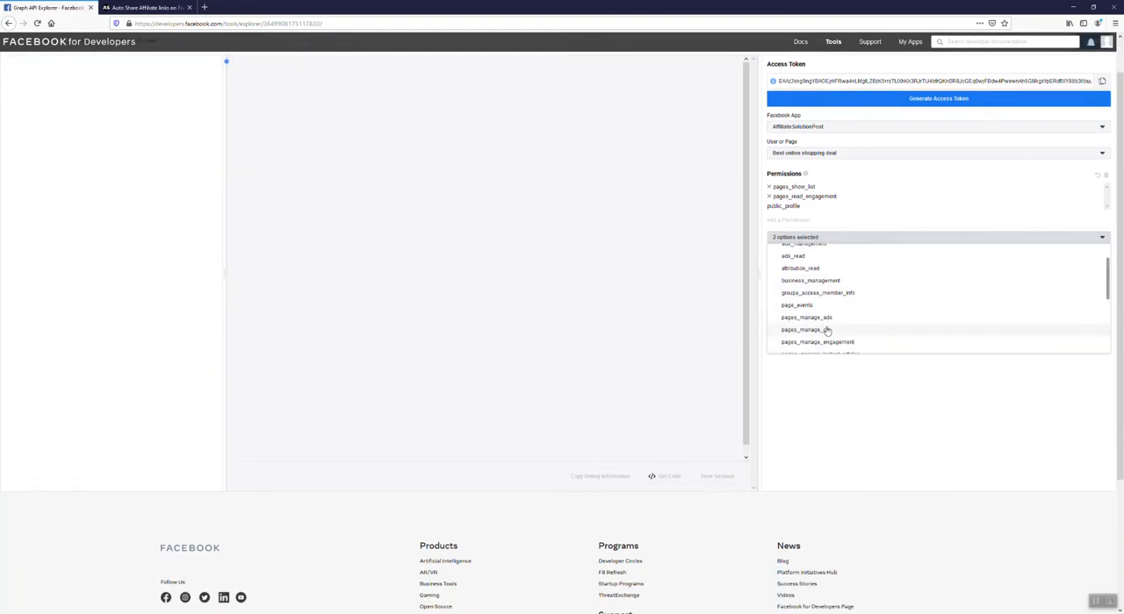
scroll("down", 3)
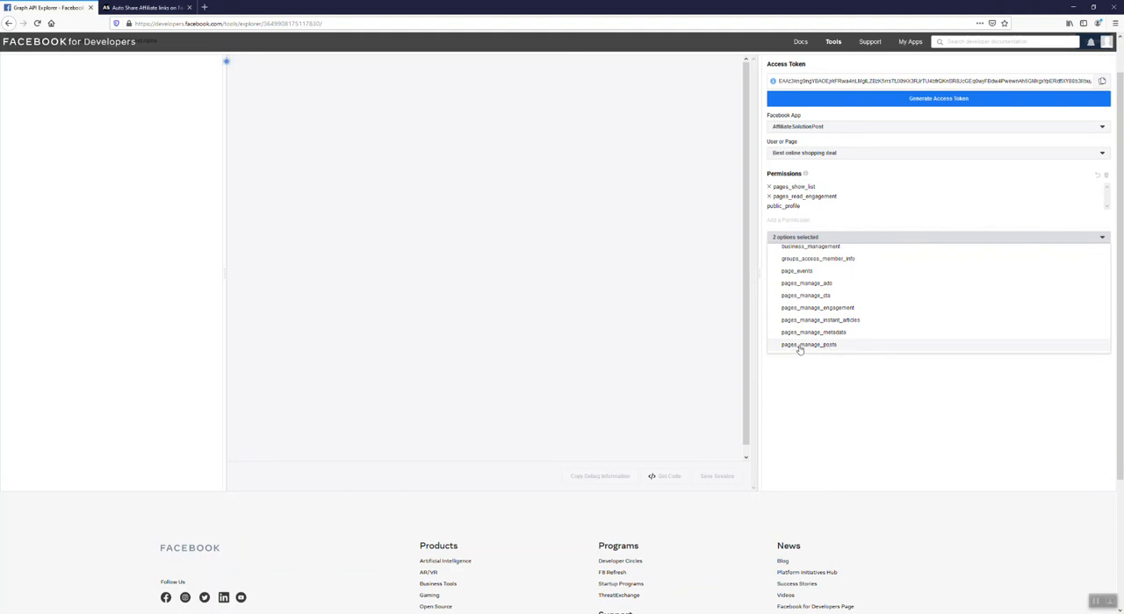
mouse_move(822, 351)
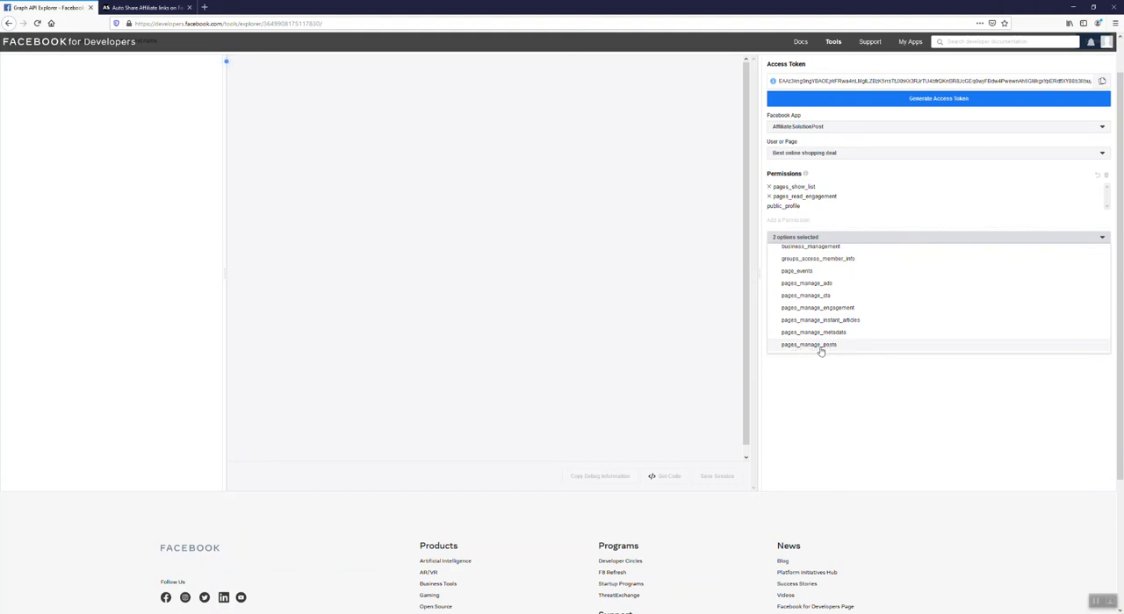
left_click(807, 344)
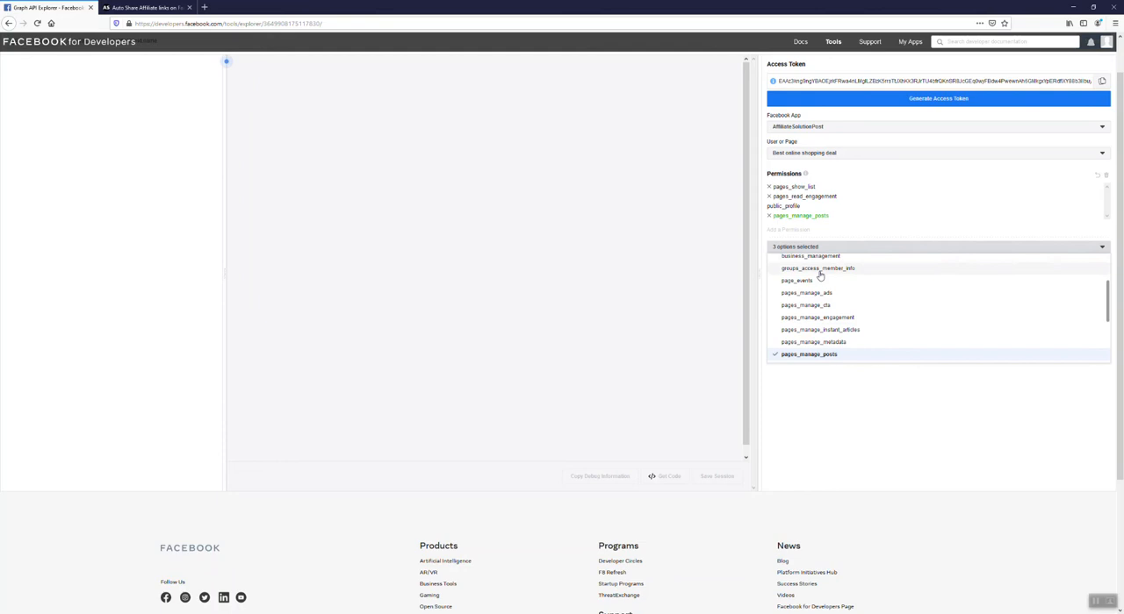
mouse_move(792, 317)
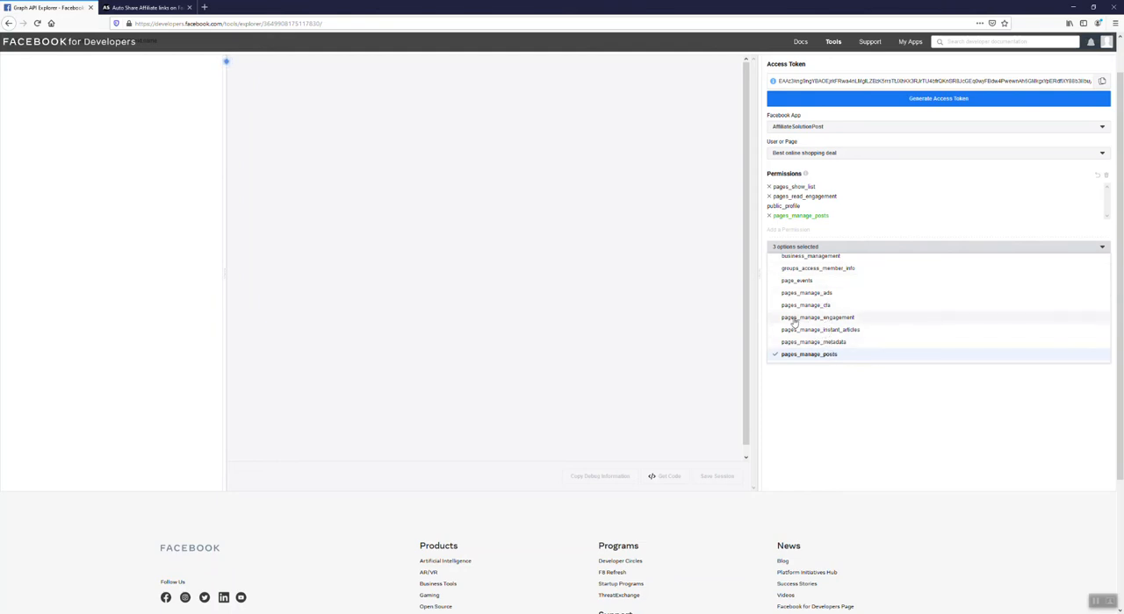
mouse_move(822, 323)
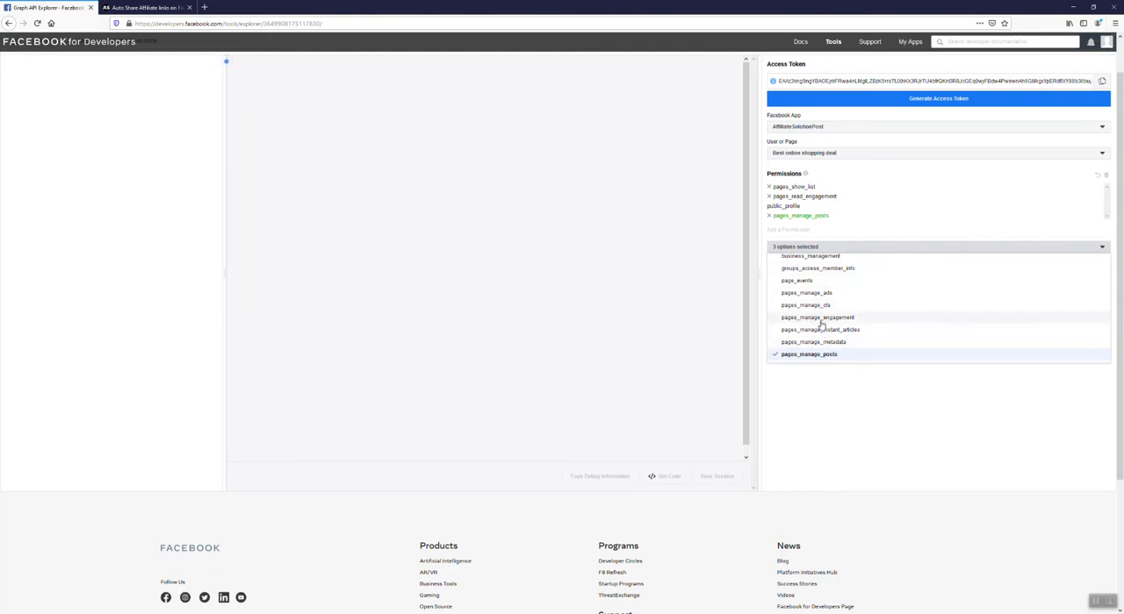
left_click(818, 318)
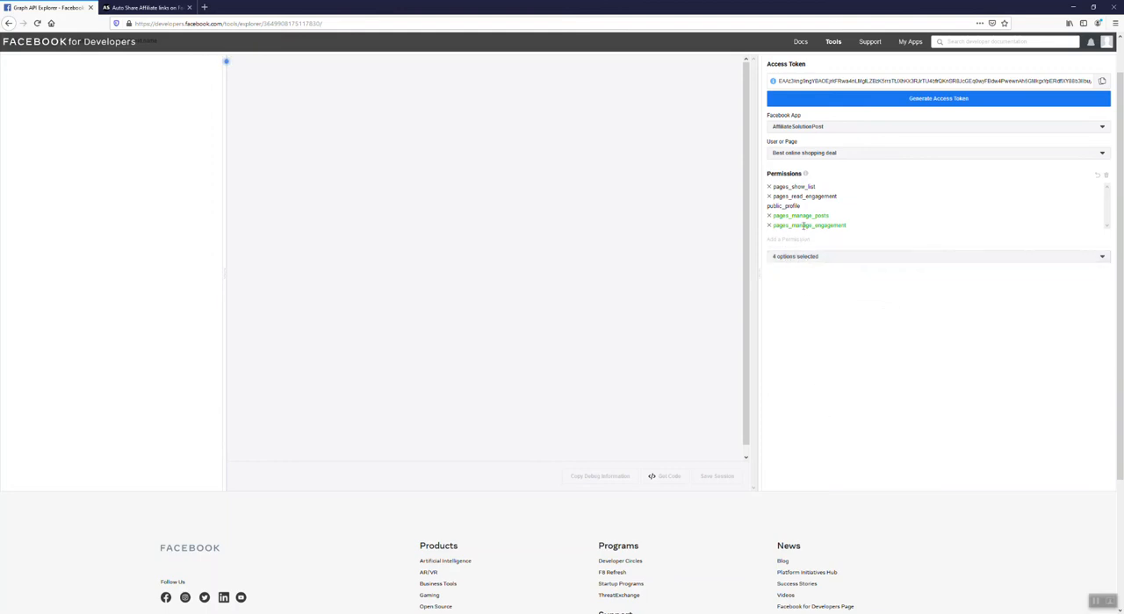
mouse_move(867, 595)
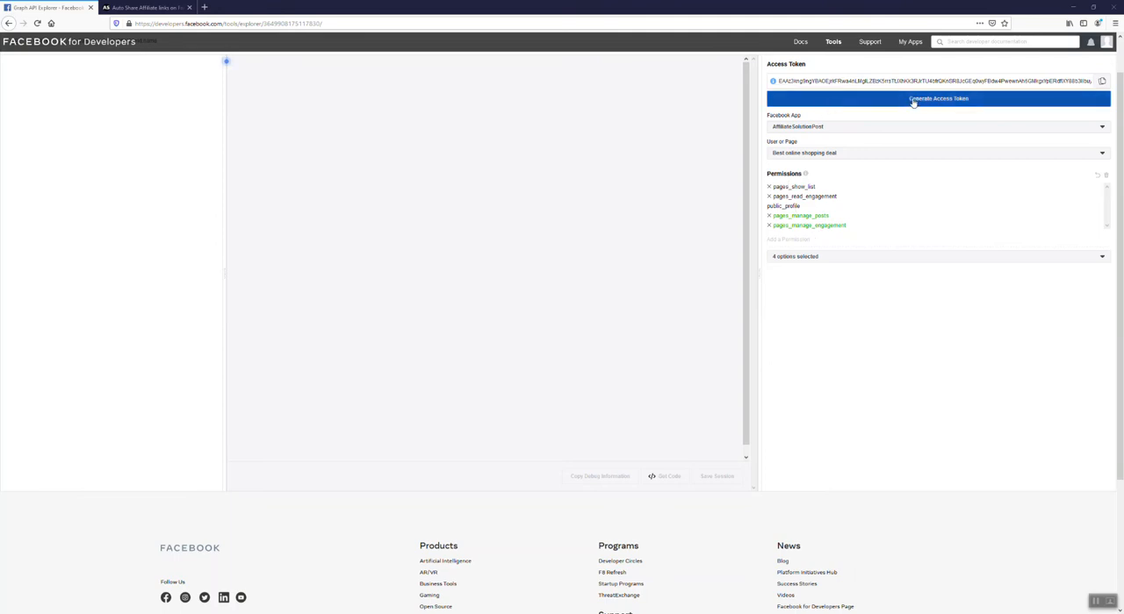
Step: Regenerate the access token, approving the manage-posts, engagement and page-content permissions
left_click(938, 98)
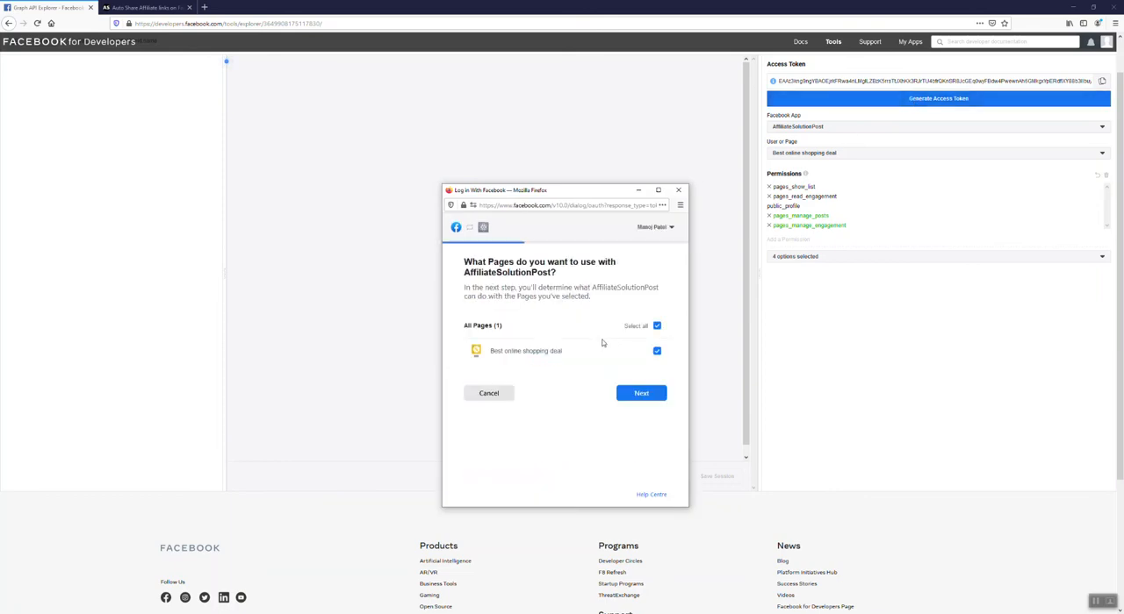
left_click(641, 393)
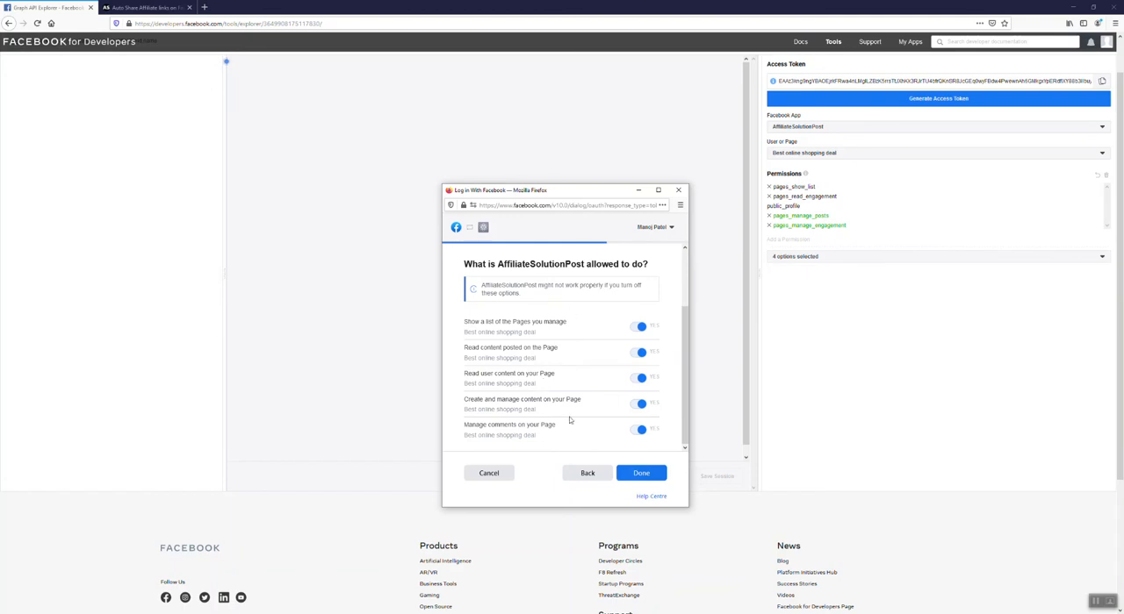
left_click(641, 474)
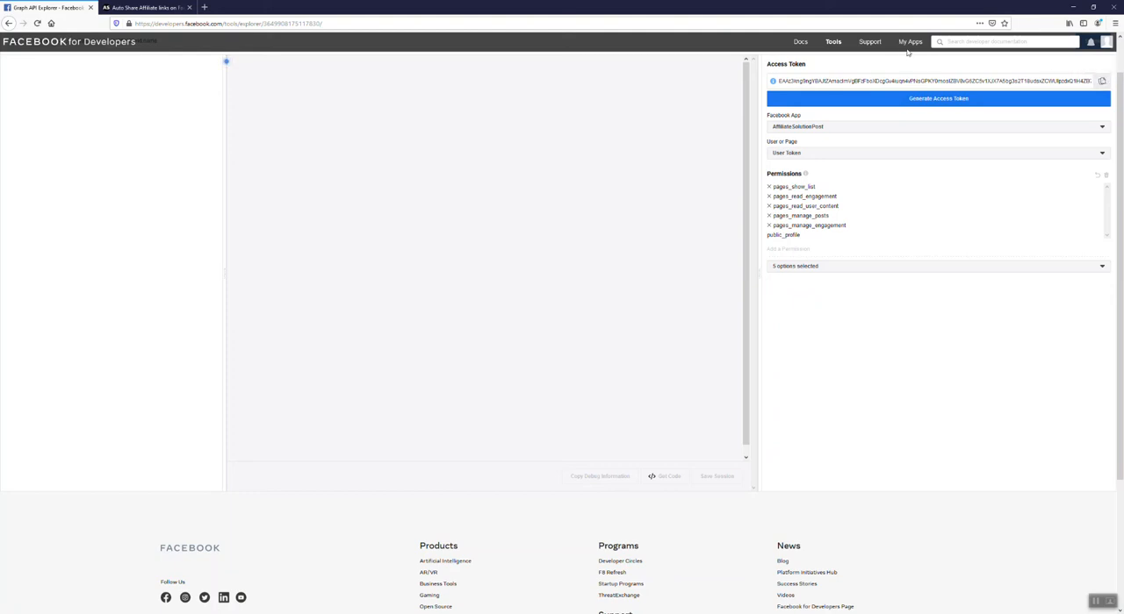
Step: Debug the token in the Access Token Debugger and extend it into a long-lived one expiring May 30, 2021
left_click(832, 42)
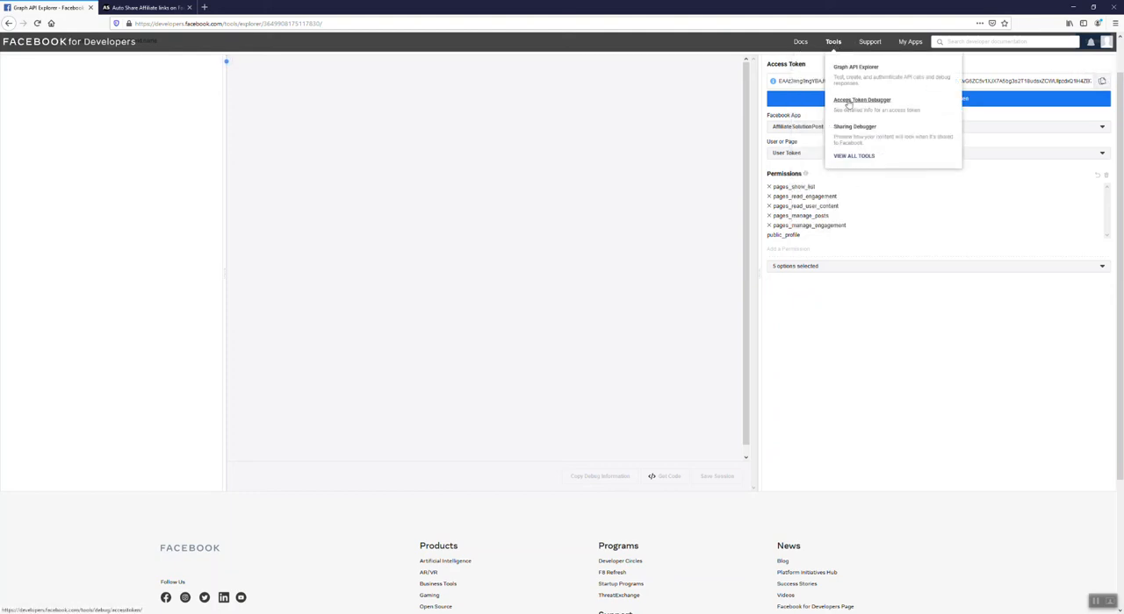
right_click(860, 98)
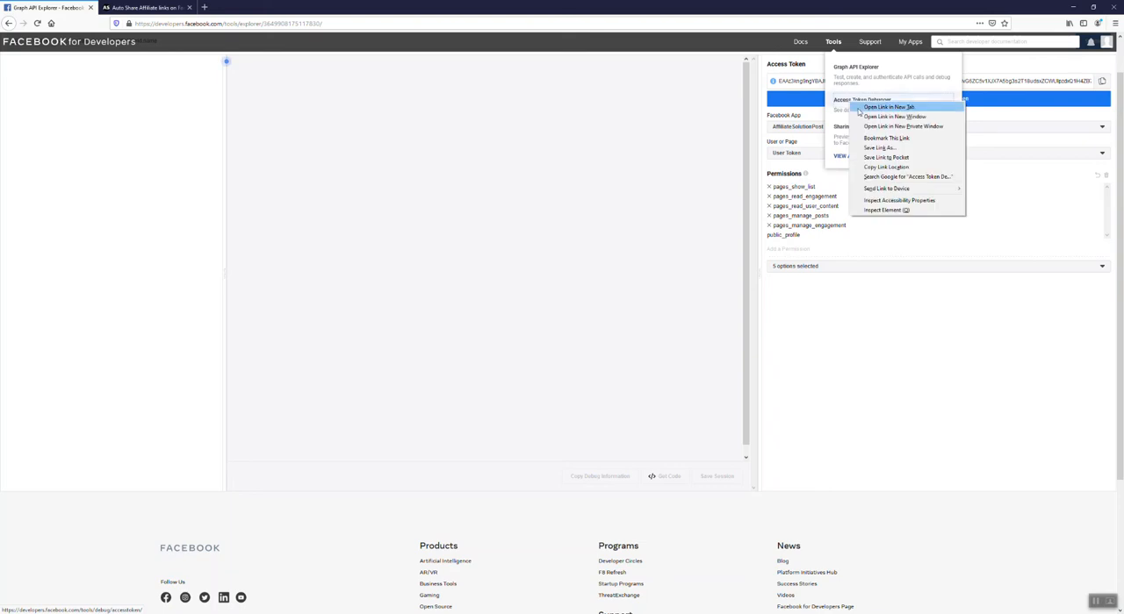
left_click(887, 107)
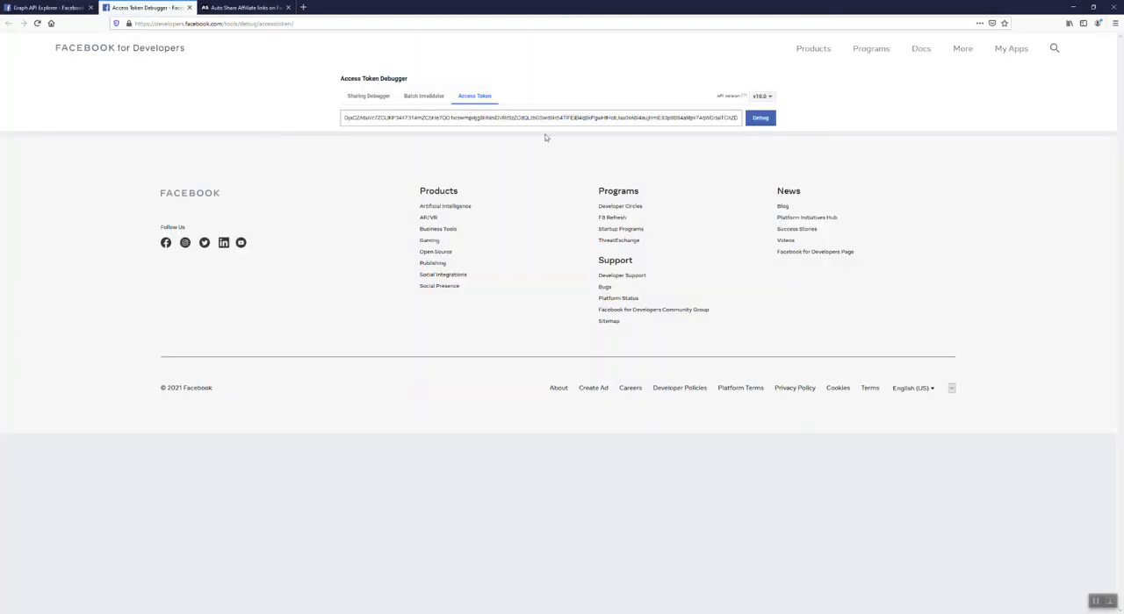
left_click(759, 118)
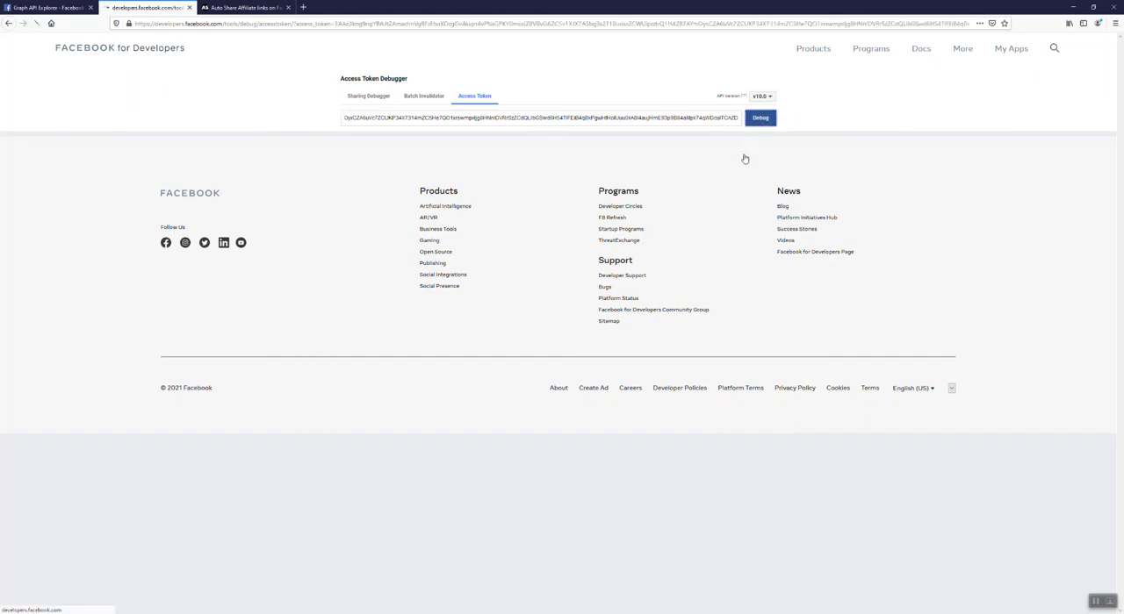
left_click(758, 116)
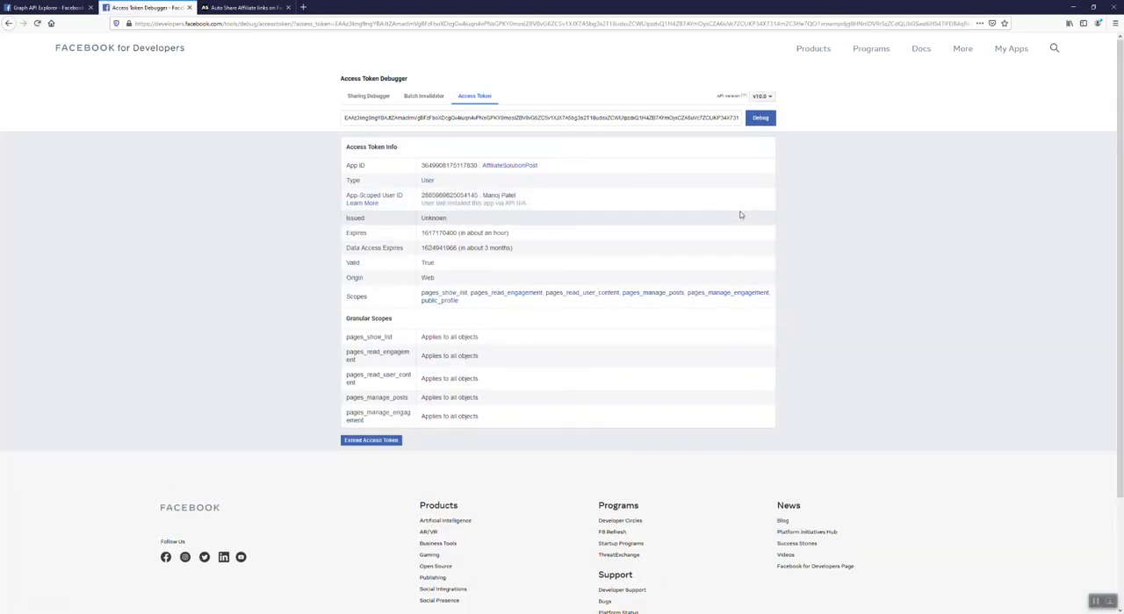
mouse_move(432, 356)
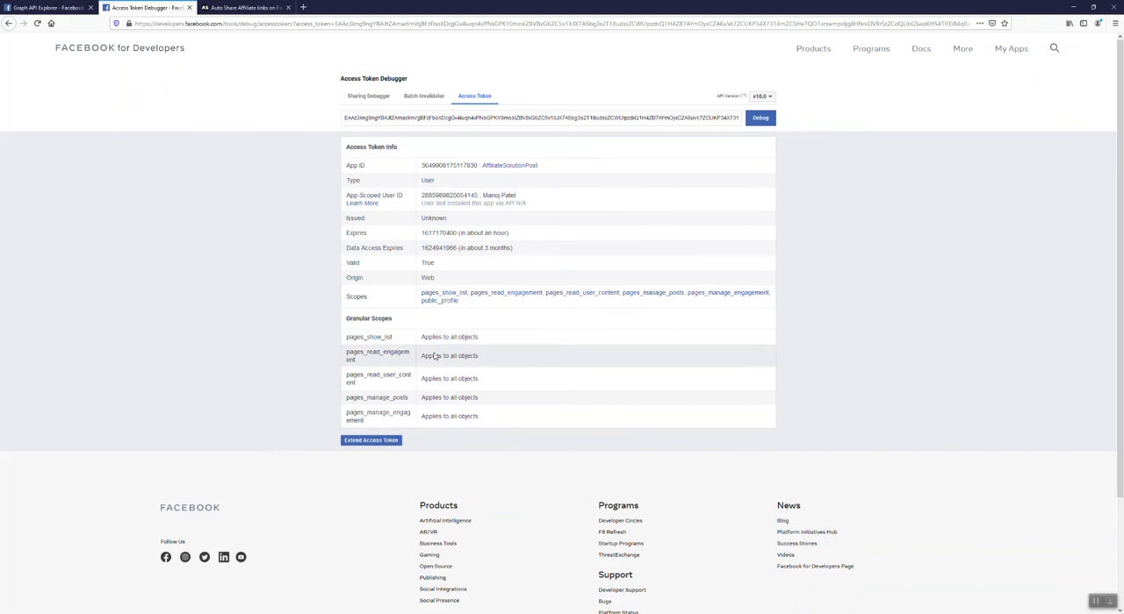
mouse_move(423, 267)
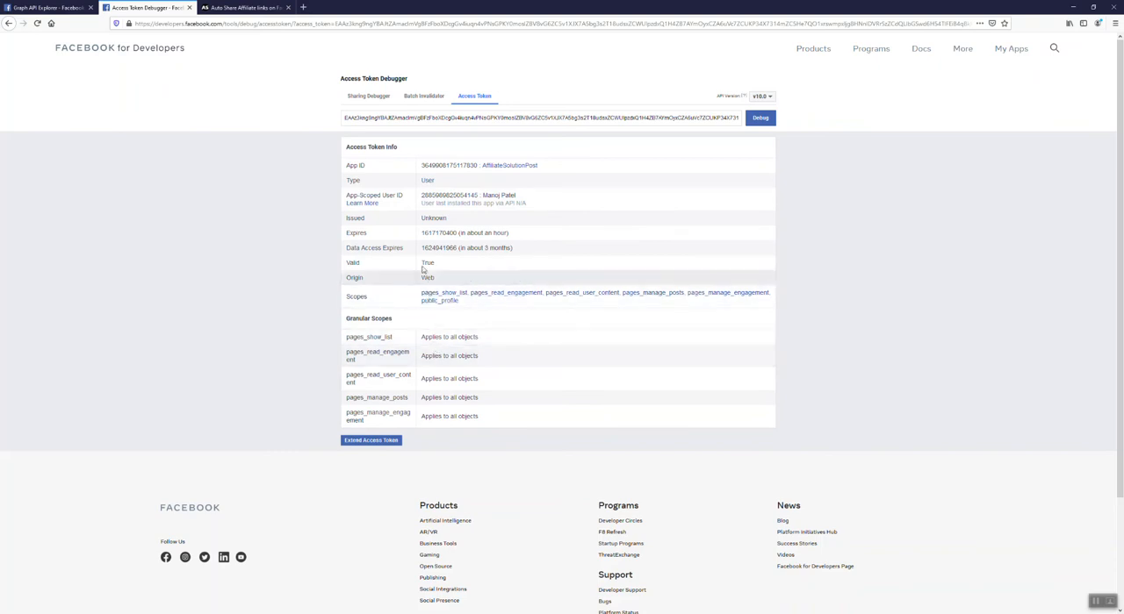
mouse_move(474, 204)
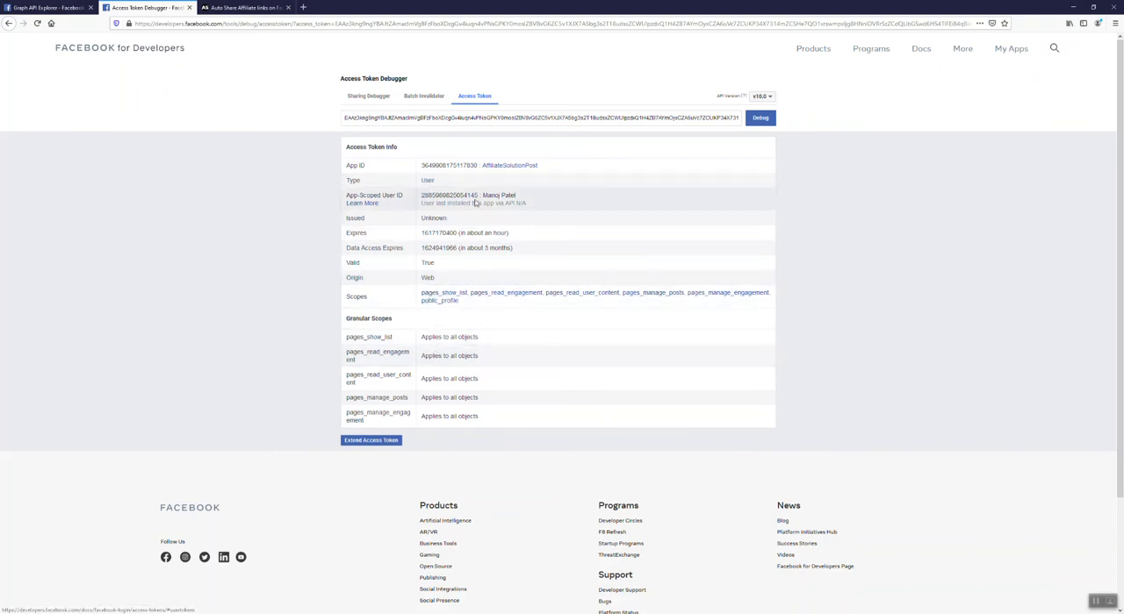
mouse_move(432, 263)
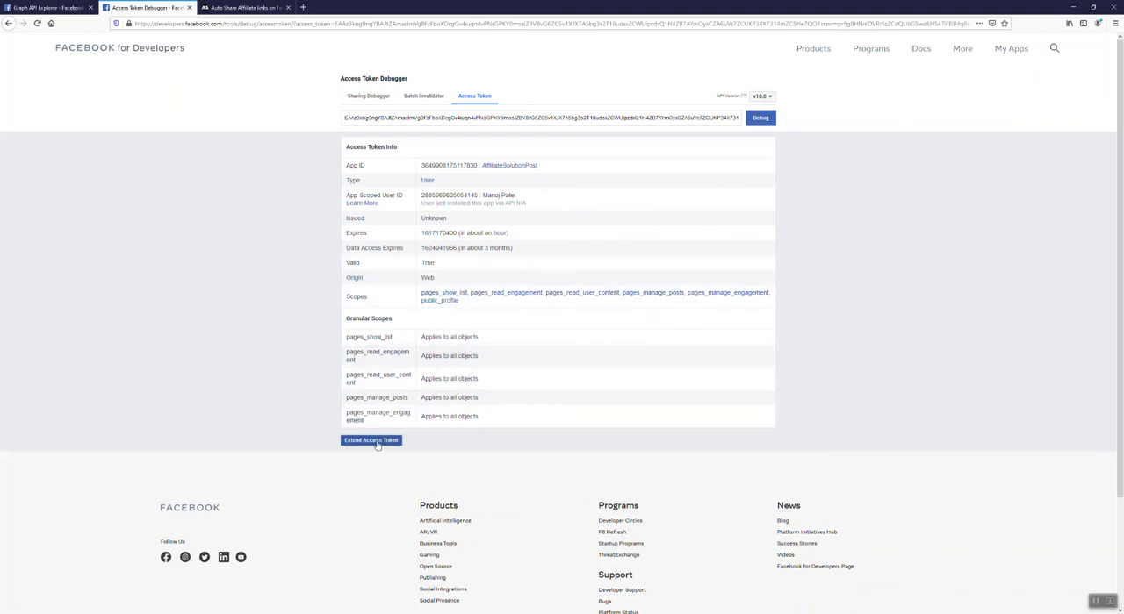
left_click(371, 439)
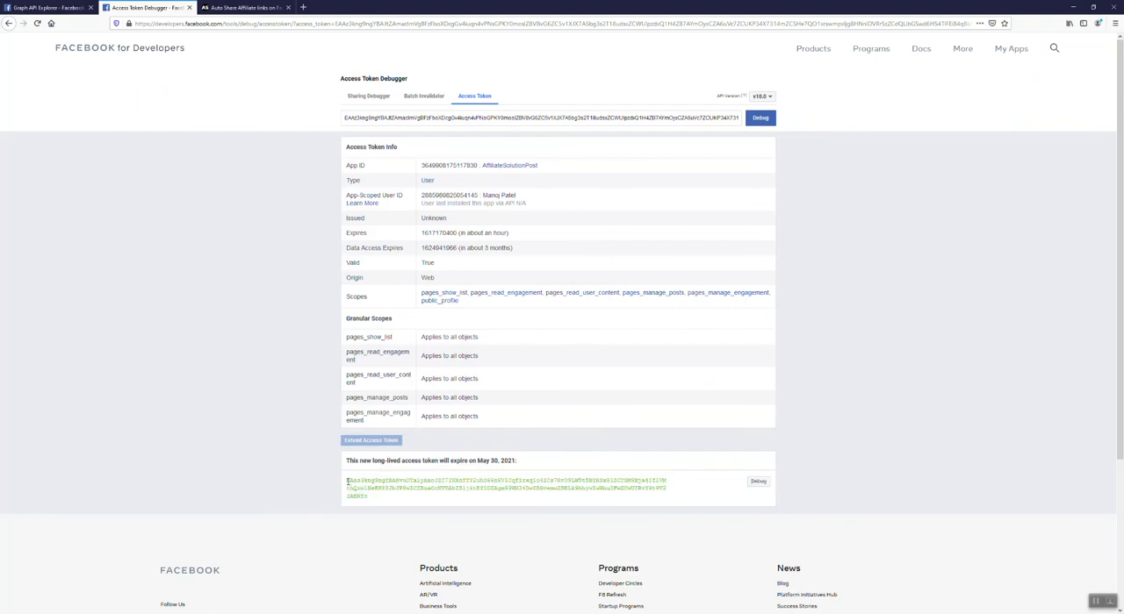
Step: Copy the long-lived token into Affiliate Solution's Facebook settings, save, and return to the debugger's page token
triple_click(506, 488)
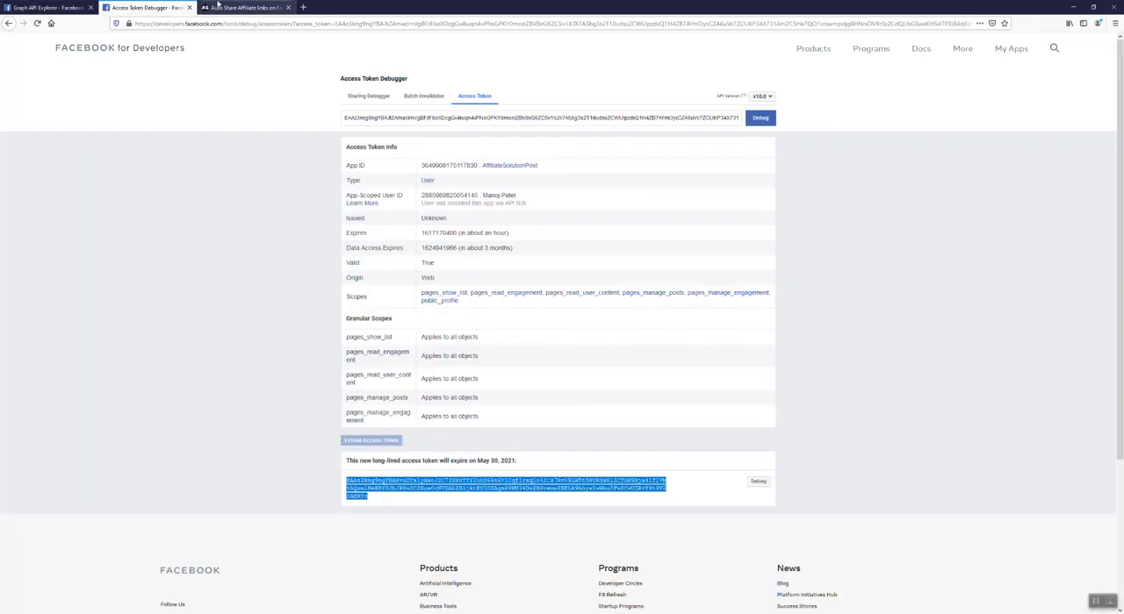
left_click(244, 7)
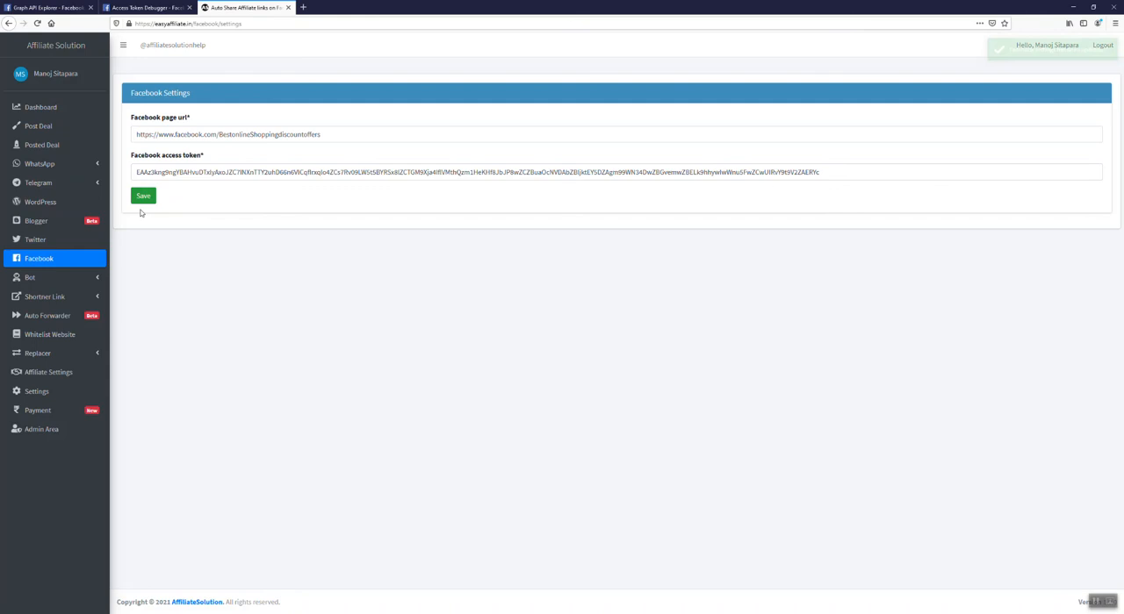
left_click(142, 197)
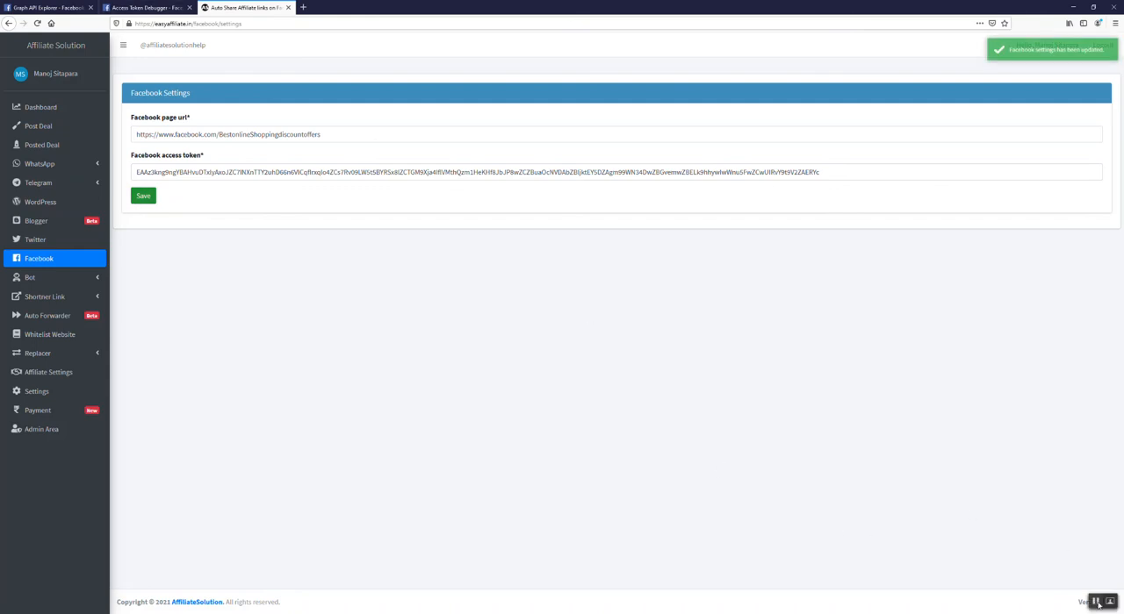
left_click(144, 7)
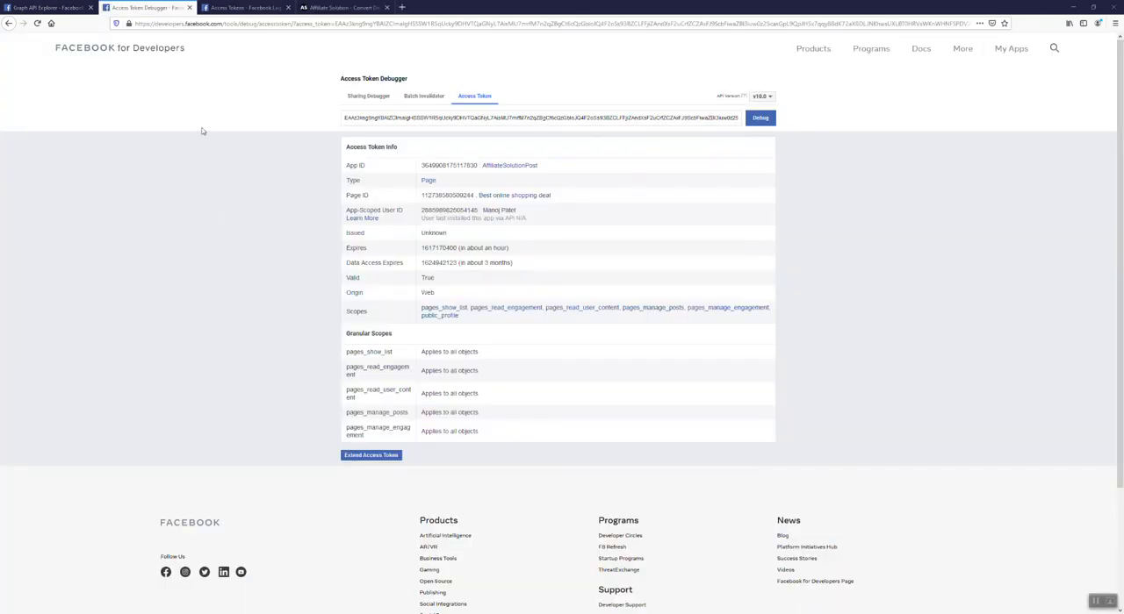
Step: Extend the Best online shopping deal page token to long-lived and copy the new token
left_click(342, 7)
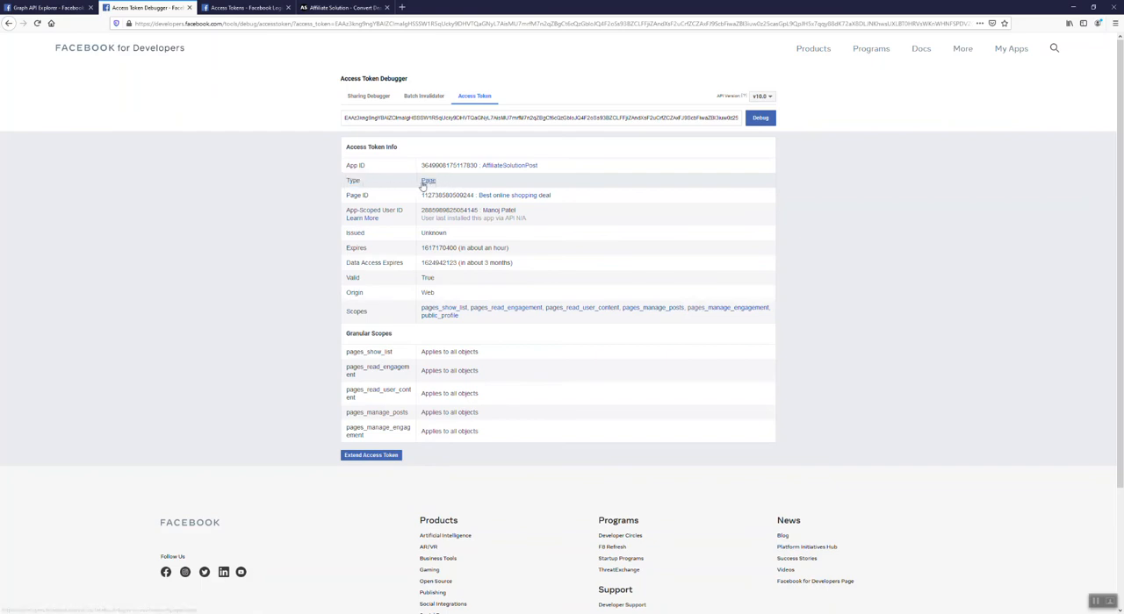
mouse_move(379, 496)
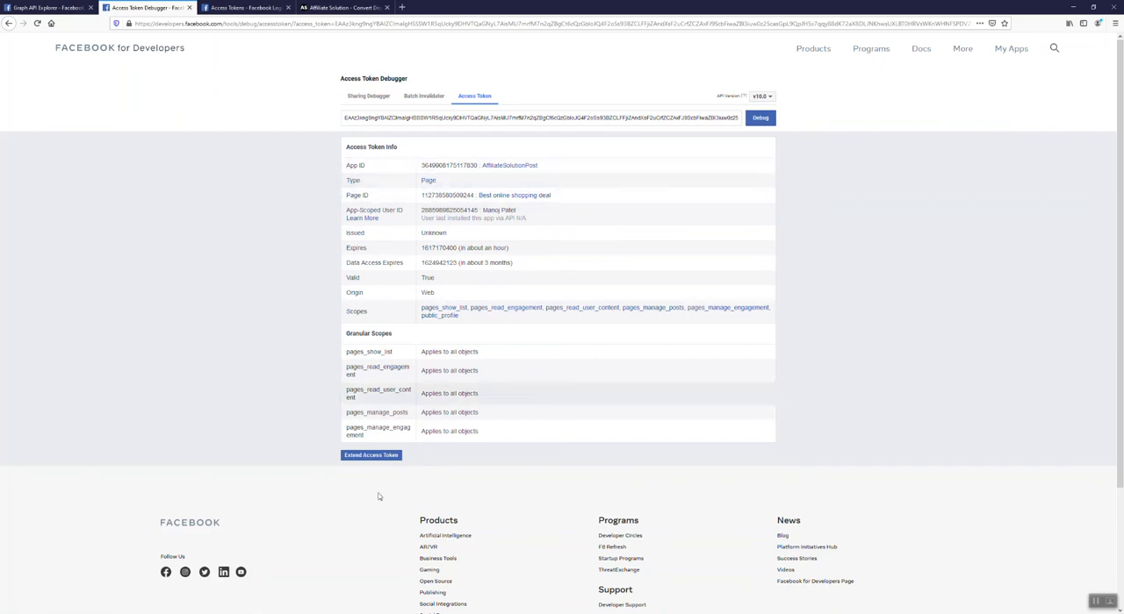
left_click(370, 455)
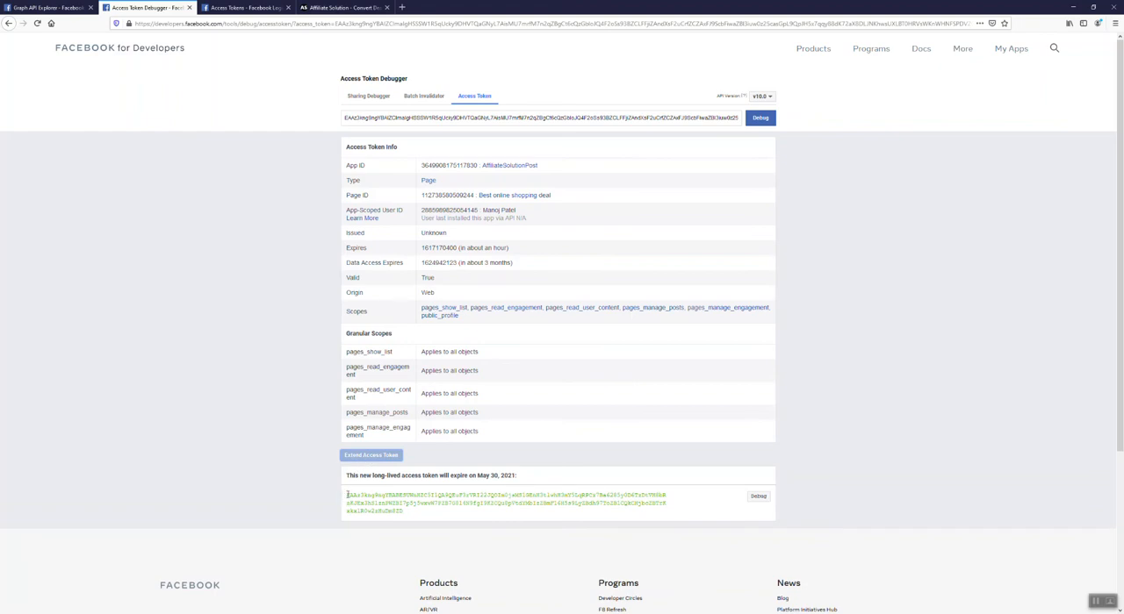
triple_click(506, 502)
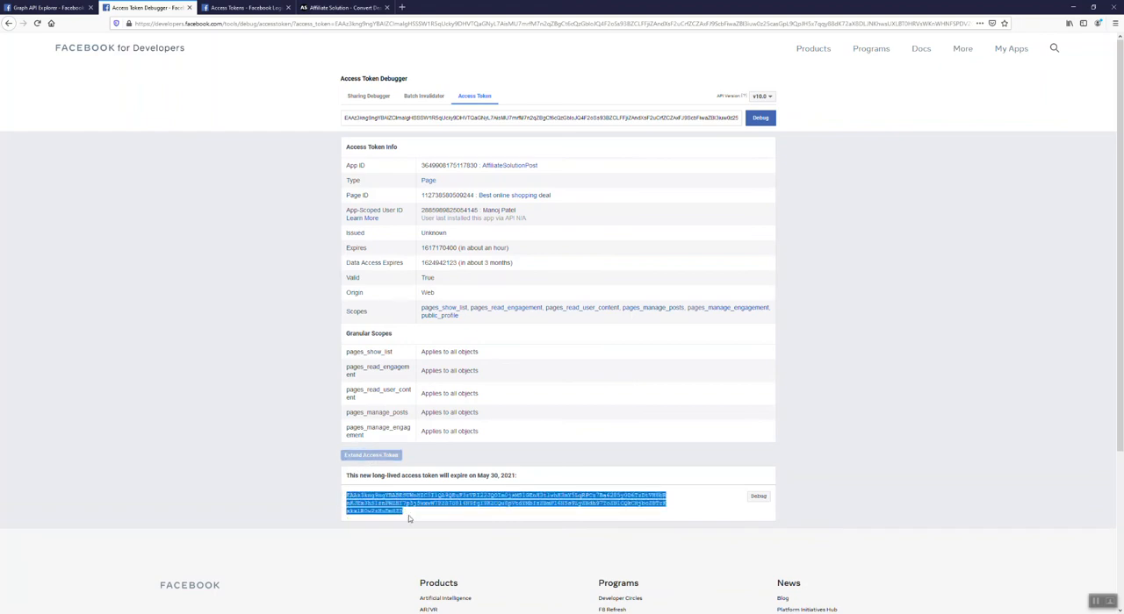
left_click(342, 7)
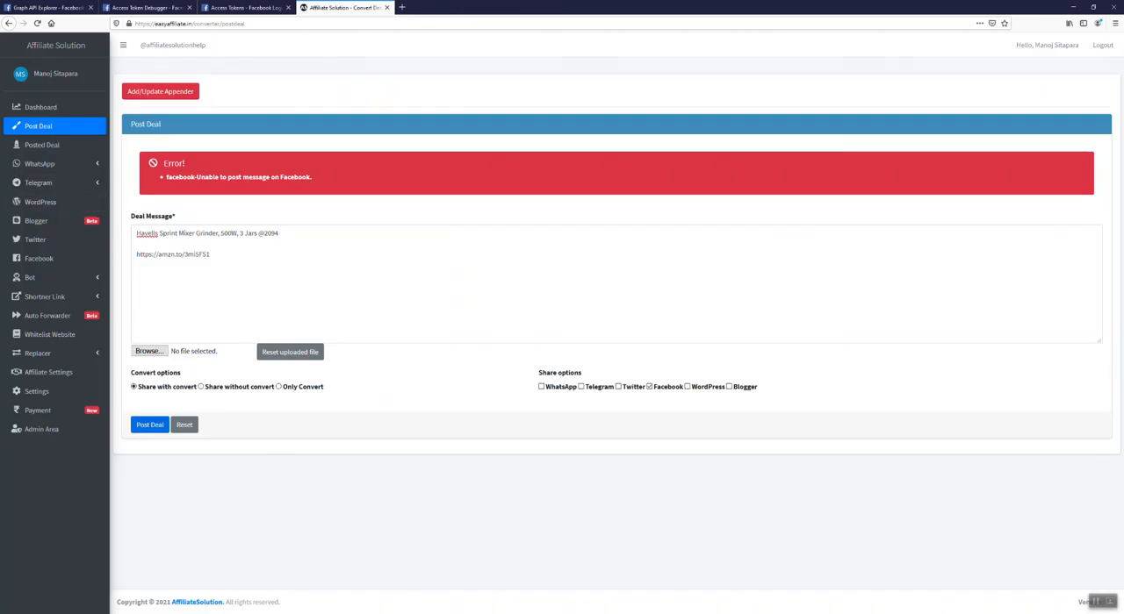
mouse_move(35, 221)
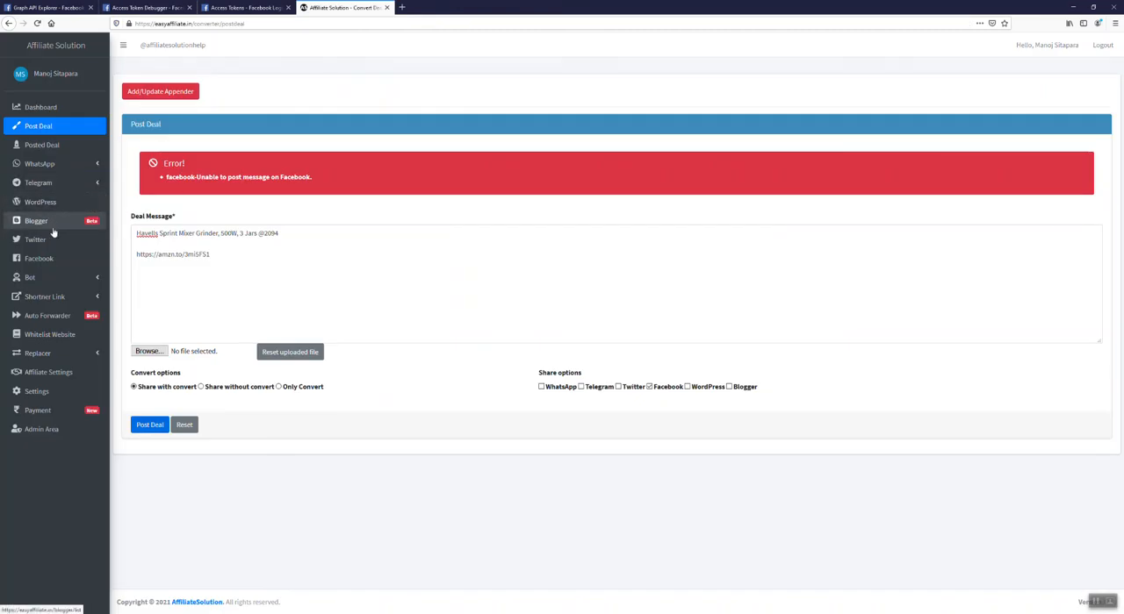
Step: Save the Facebook settings with the copied long-lived page access token
left_click(38, 258)
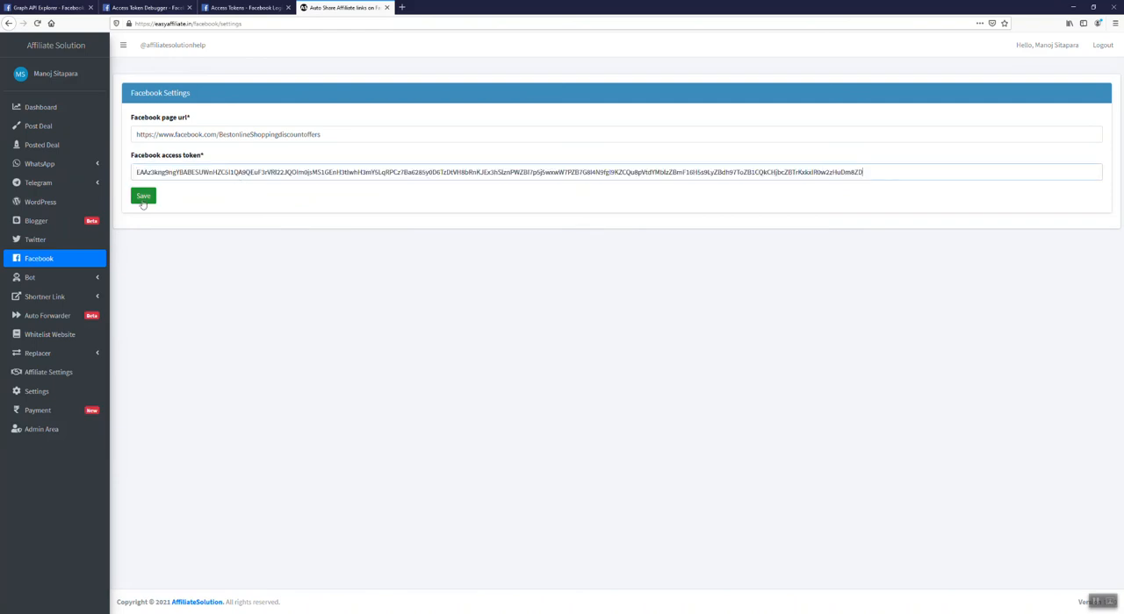
left_click(144, 196)
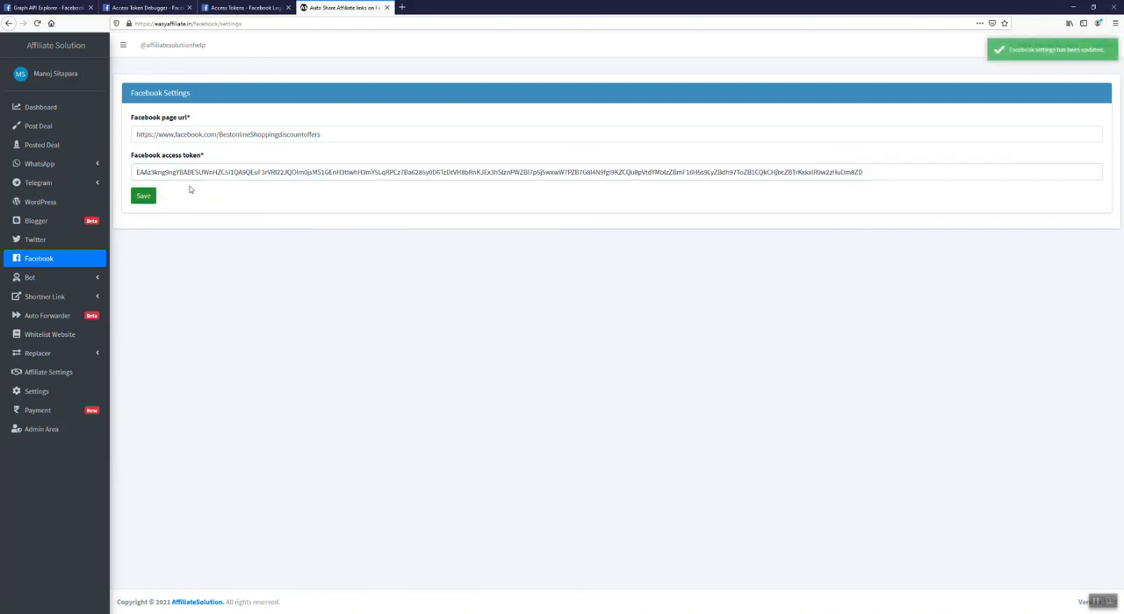
mouse_move(38, 126)
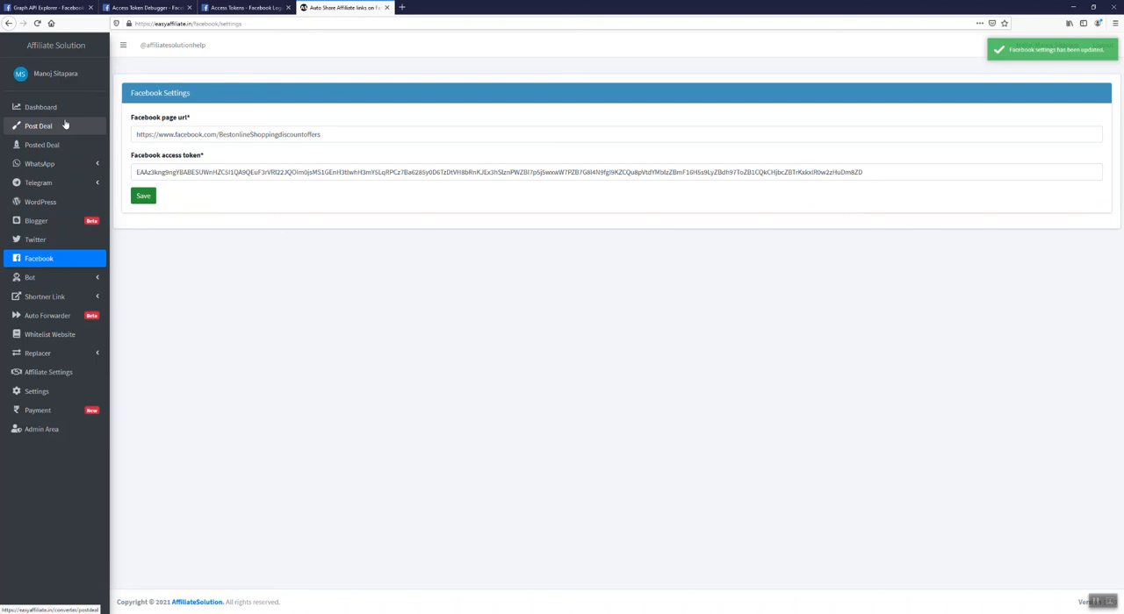
mouse_move(1085, 516)
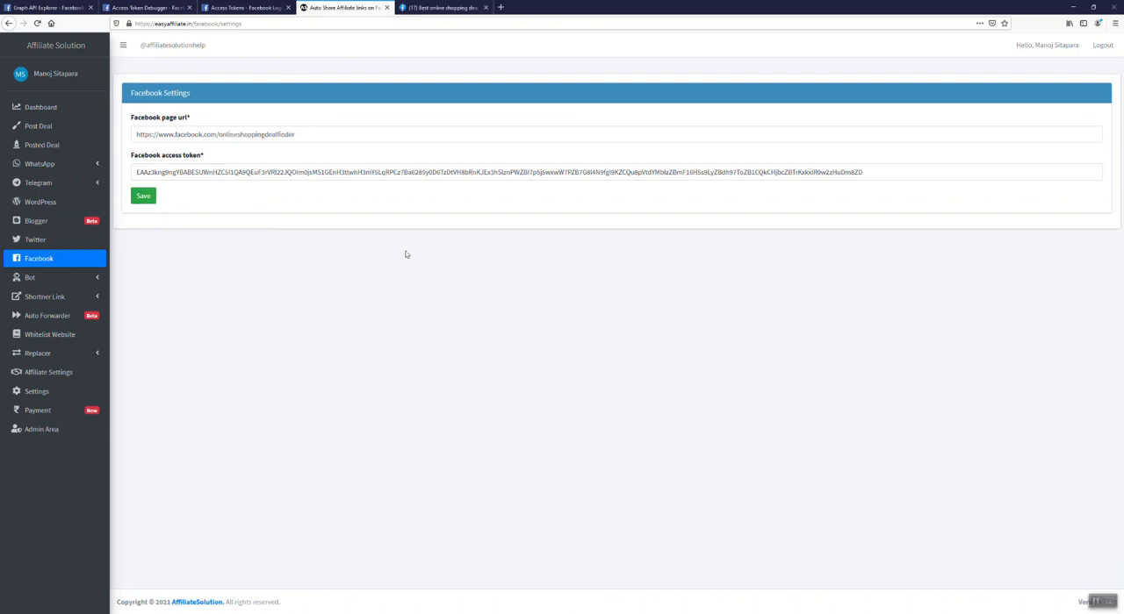
mouse_move(38, 126)
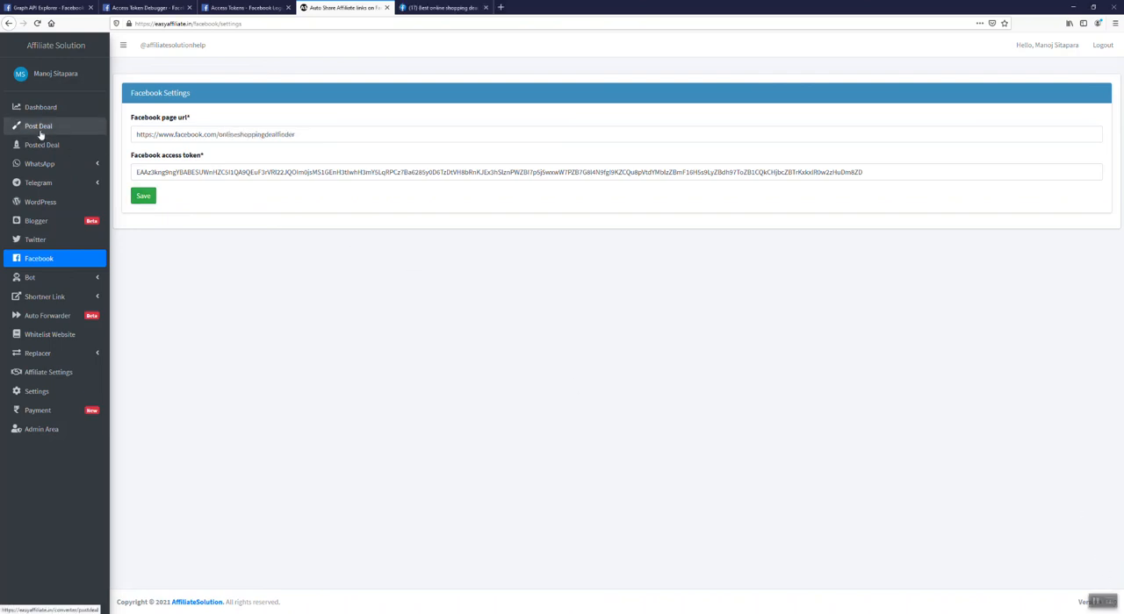
Step: Post the Panasonic headphones deal and confirm it appears on the Facebook page
left_click(39, 127)
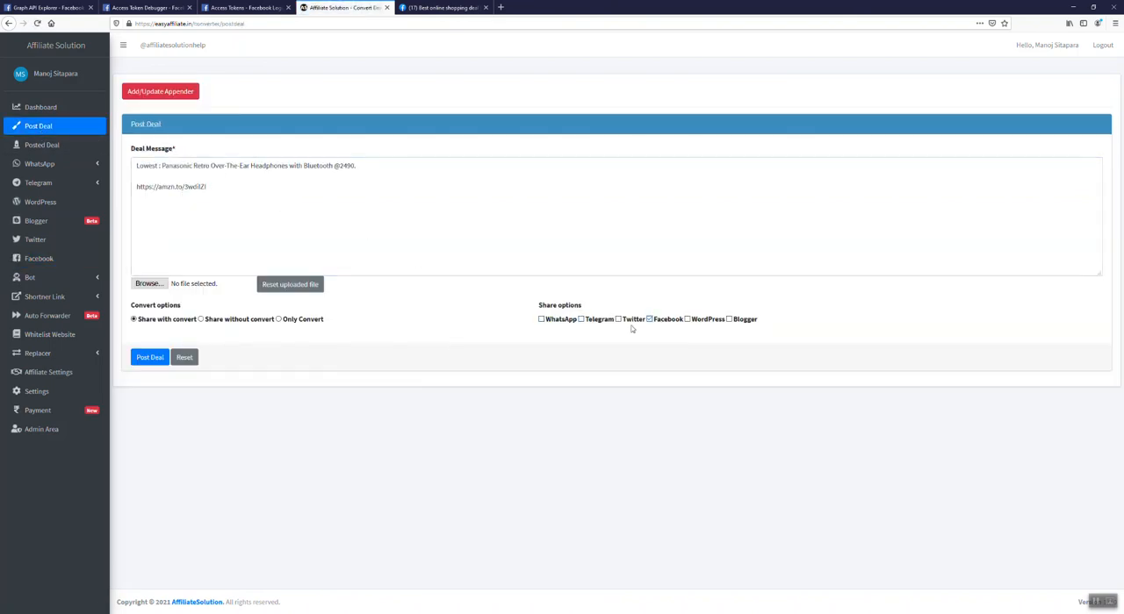
left_click(150, 358)
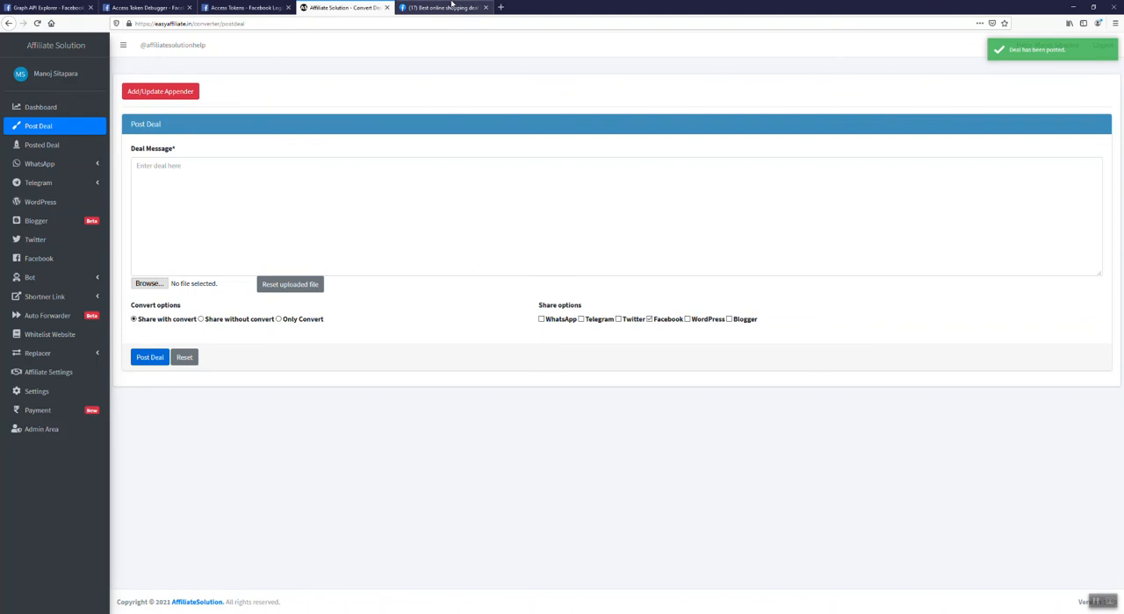
left_click(443, 7)
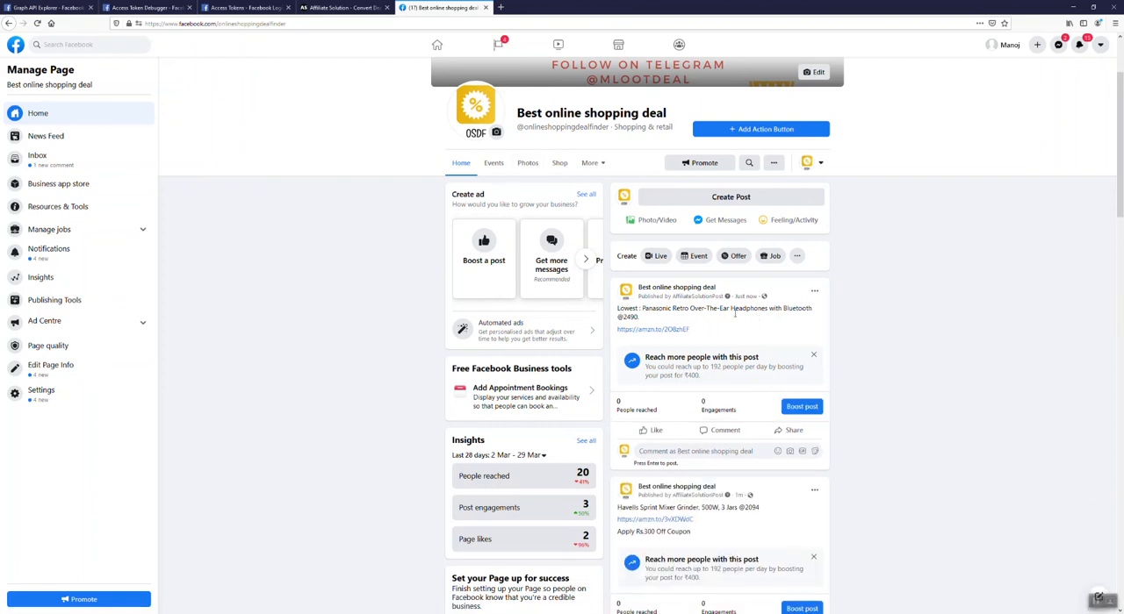
left_click(342, 7)
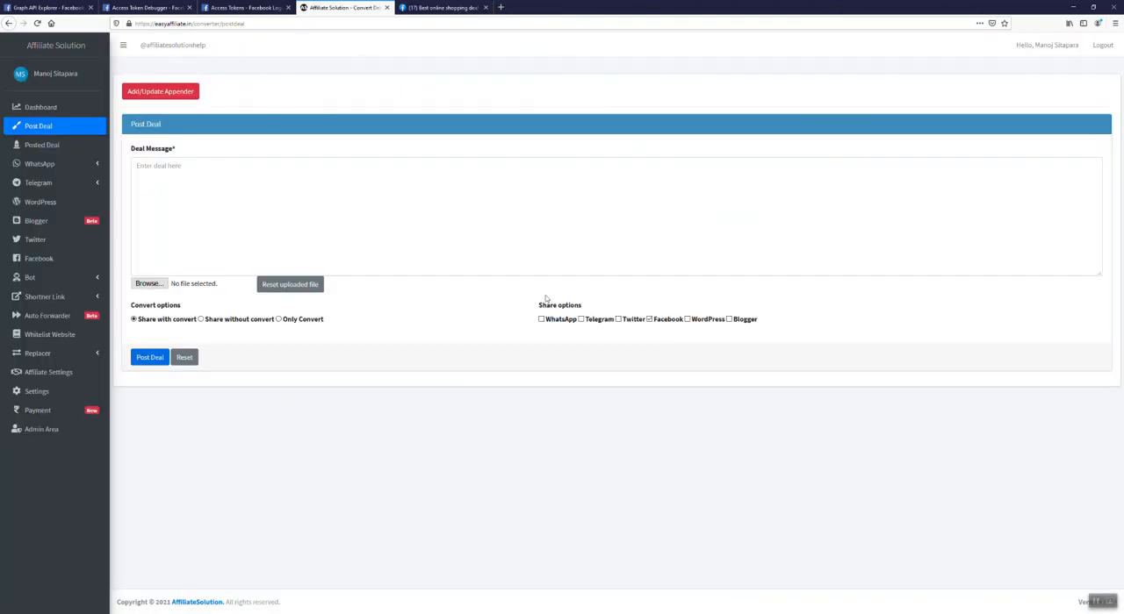
mouse_move(639, 299)
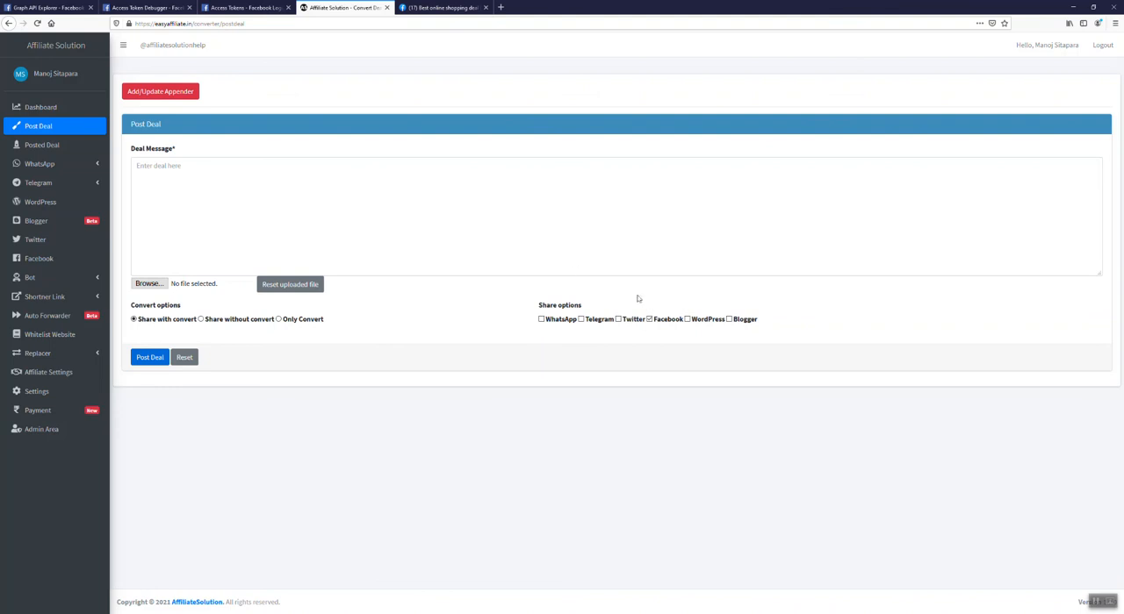
mouse_move(77, 277)
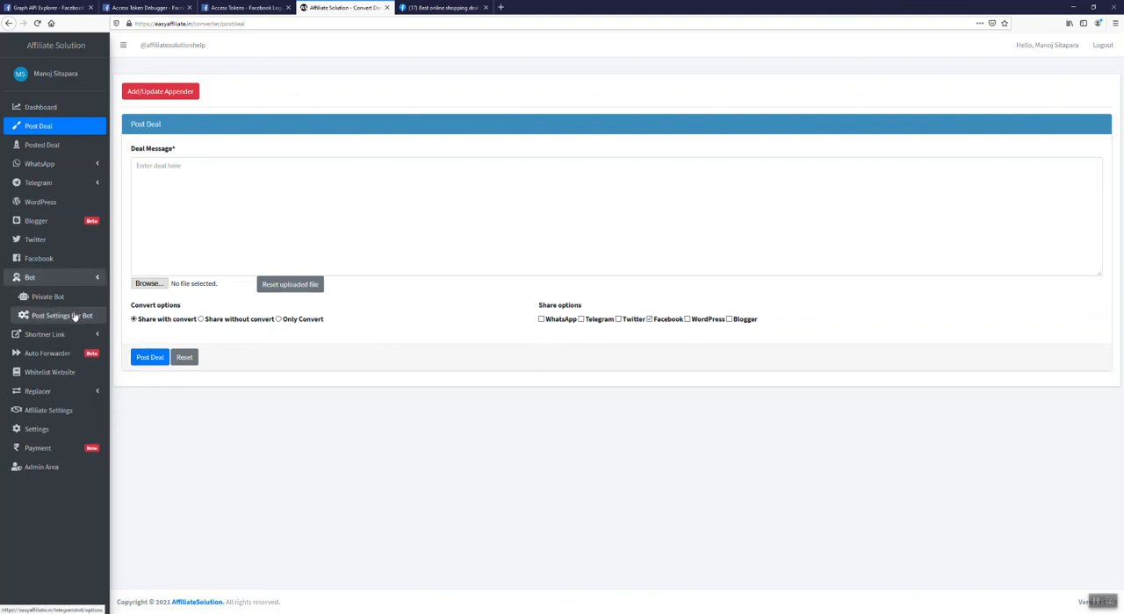
Step: Show the bot post settings with Telegram, WhatsApp, WordPress, Twitter, Blogger and Facebook options
left_click(61, 316)
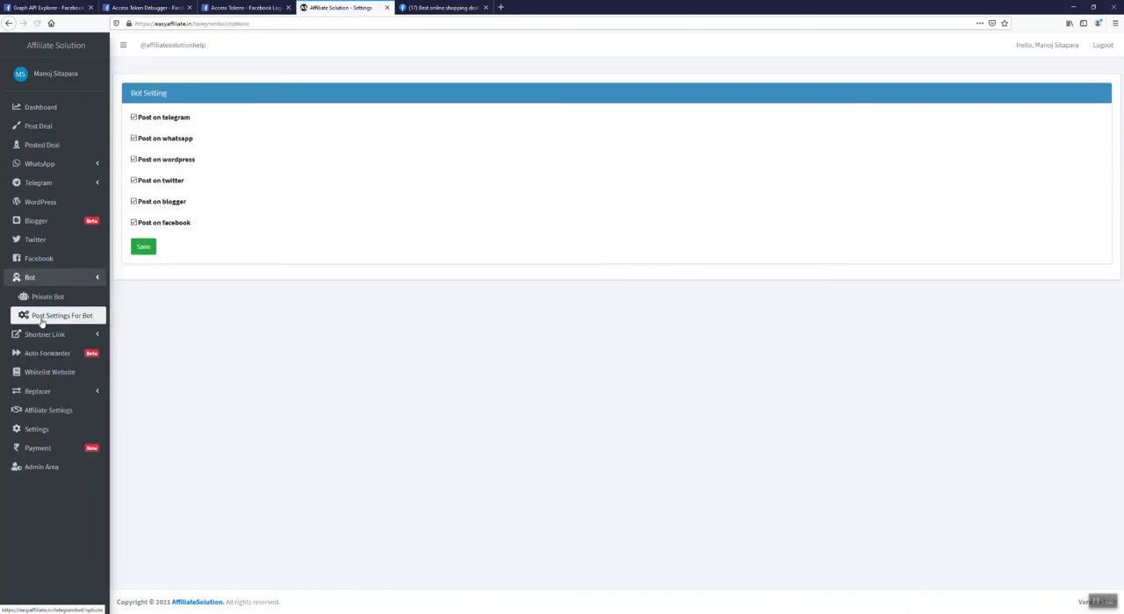